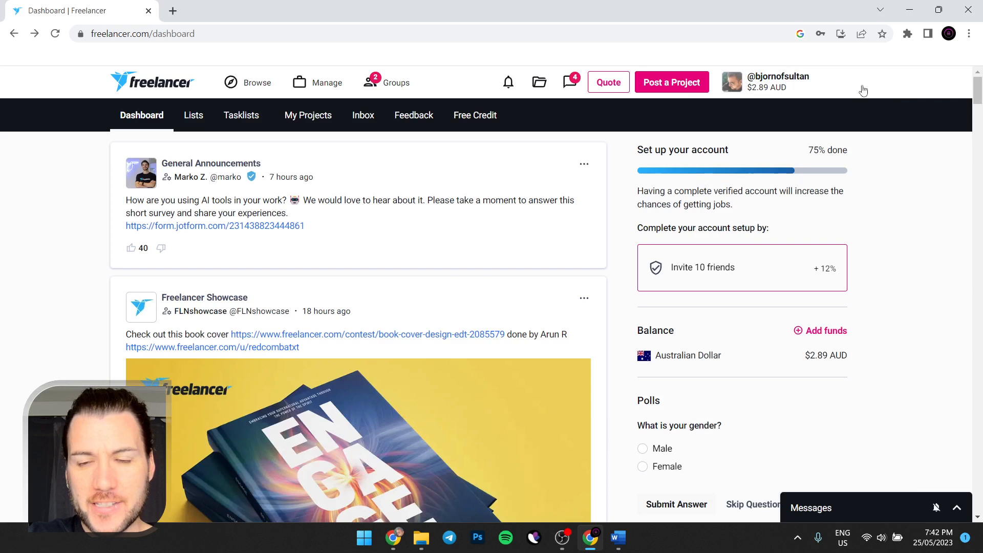
pyautogui.moveTo(891, 90)
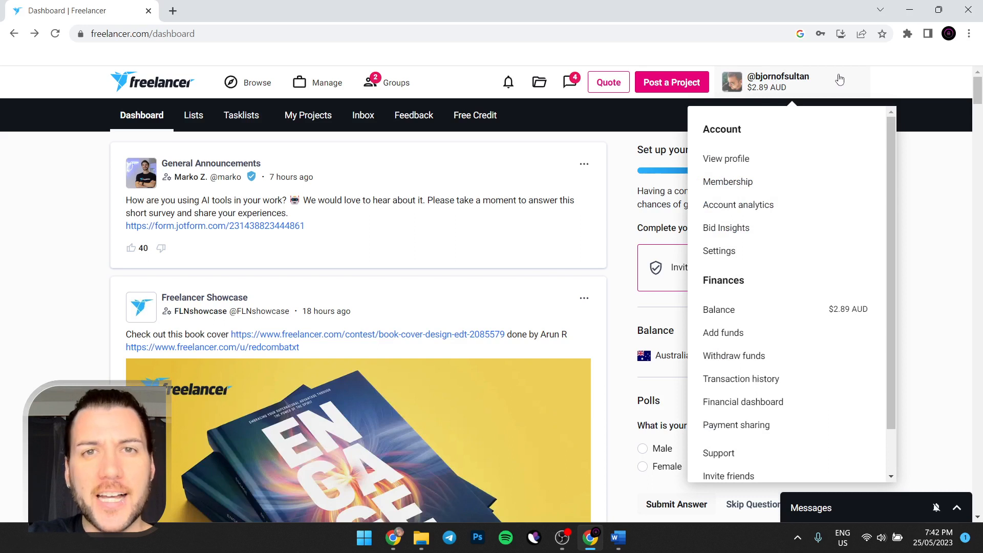
# Dismiss the account menu and start a new Post a Project listing on Freelancer
pyautogui.click(892, 86)
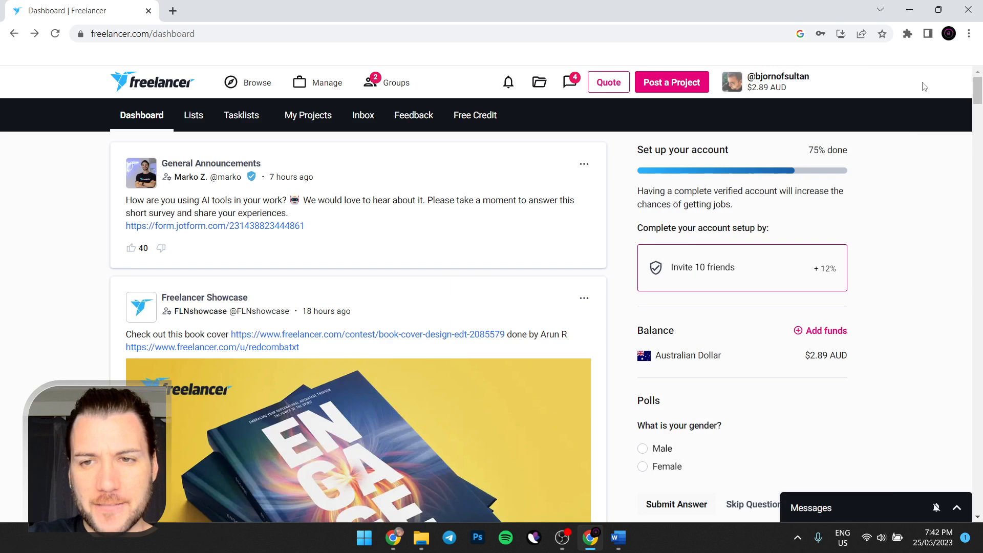
pyautogui.moveTo(723, 13)
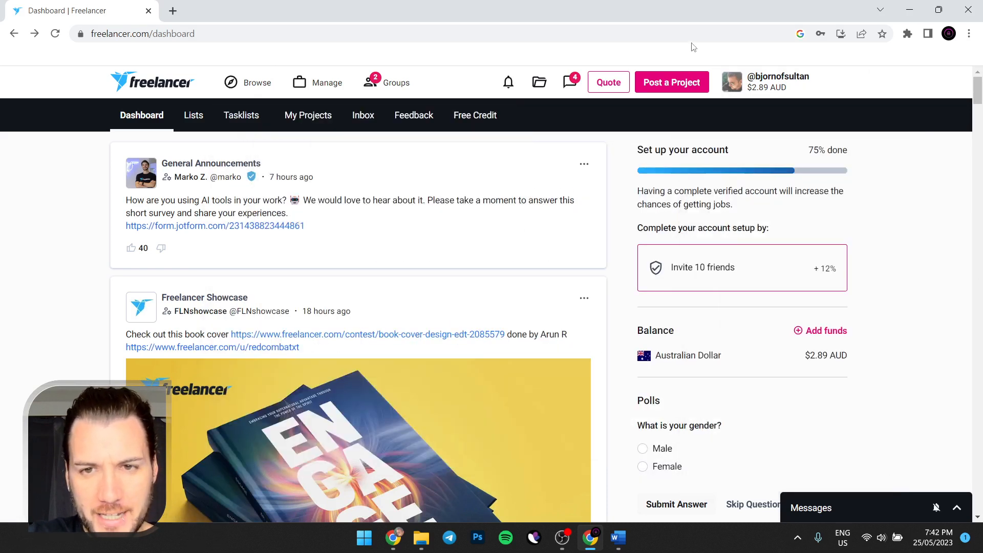
pyautogui.click(671, 82)
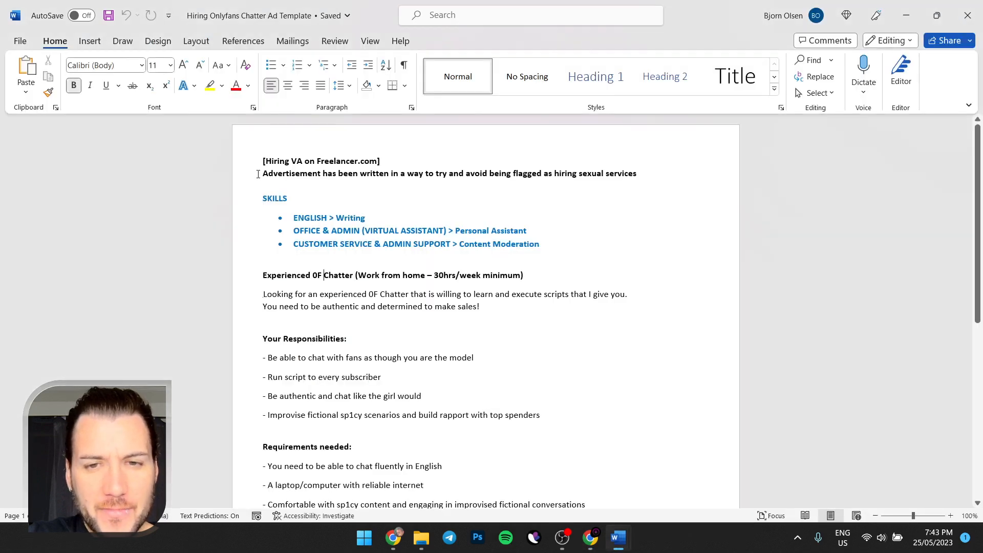
pyautogui.moveTo(263, 173); pyautogui.dragTo(637, 173)
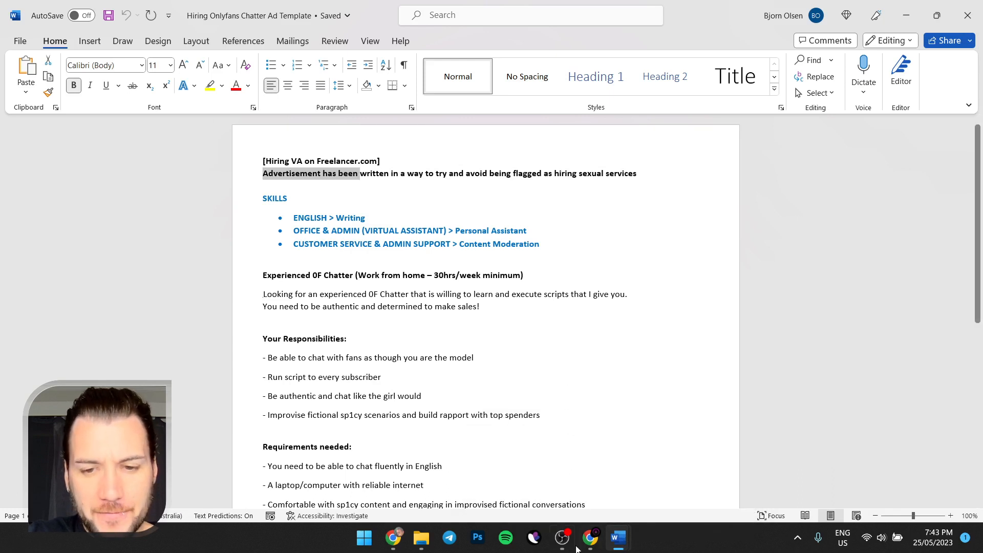
# Load empire-forums.com in Chrome and scroll down to the Virtual Assistants category
pyautogui.click(588, 537)
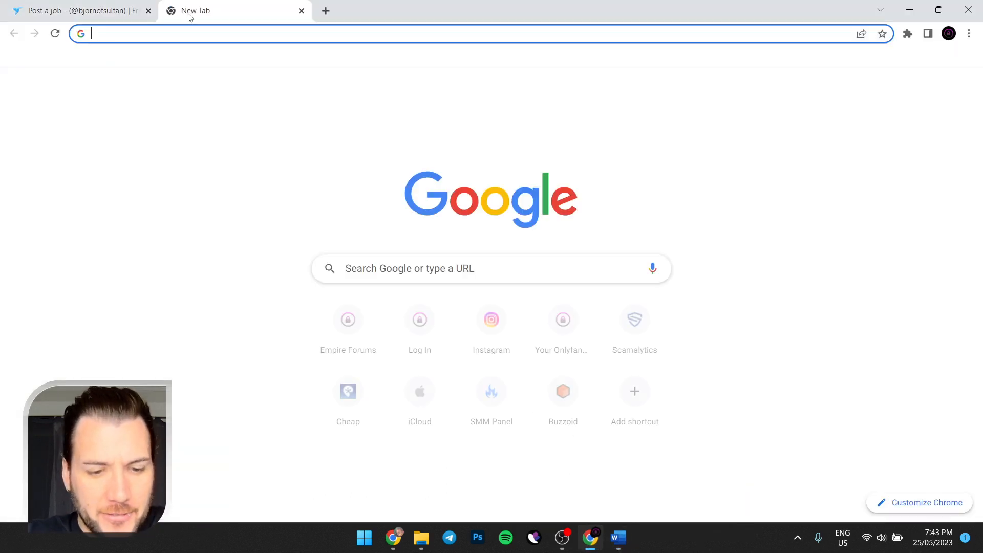
pyautogui.write('empire-forums.com')
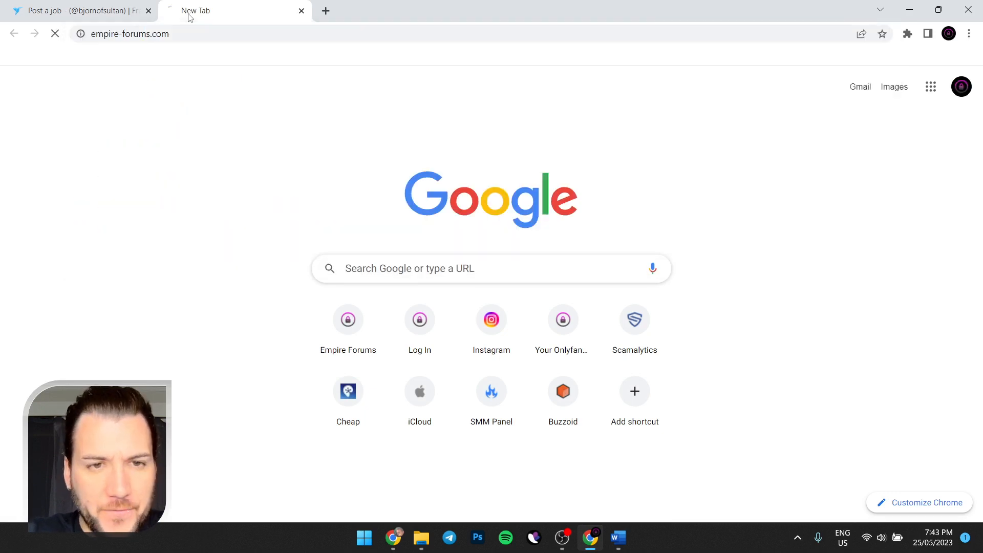
pyautogui.click(616, 537)
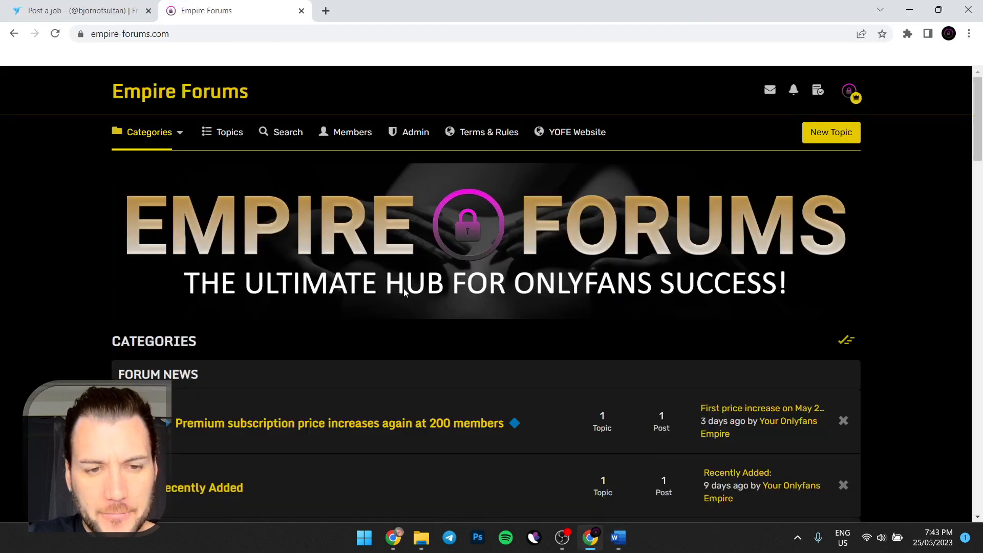
pyautogui.scroll(-3)
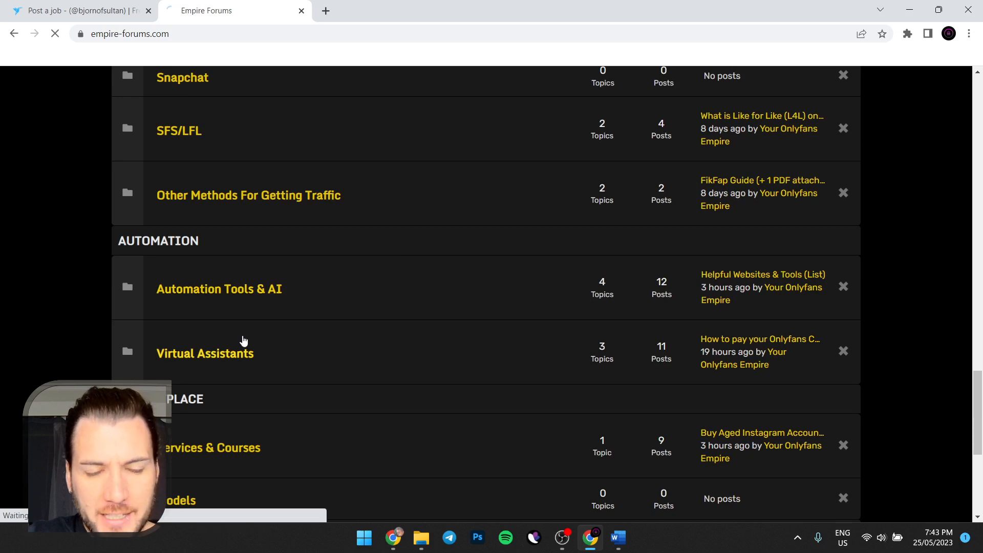
# Open the Virtual Assistants category's 'How to find, hire & onboard a new VA' guide
pyautogui.click(205, 354)
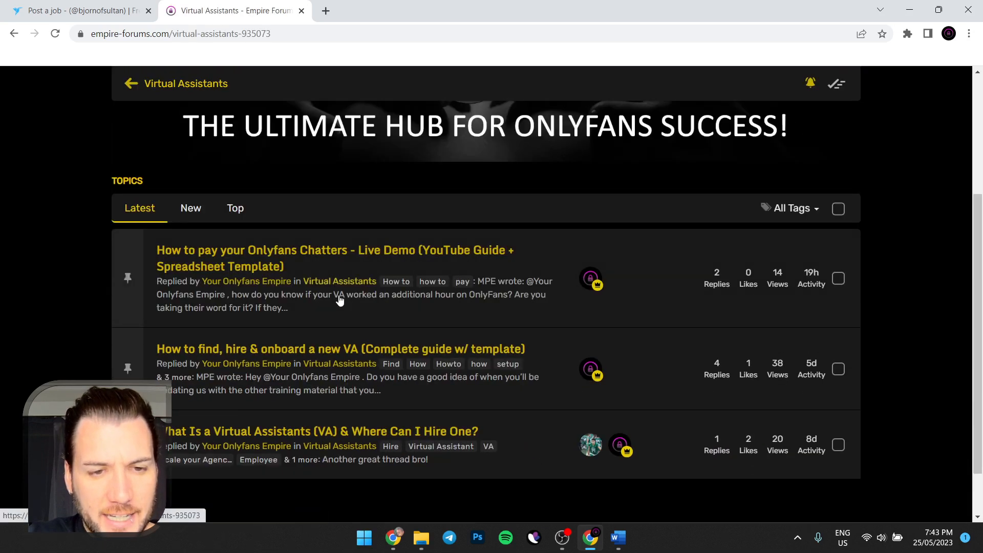
pyautogui.click(340, 348)
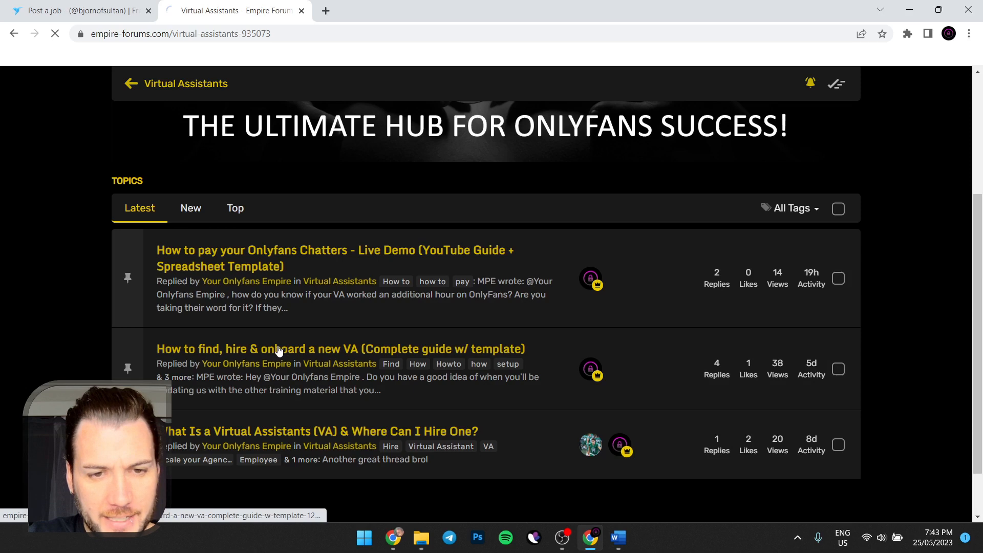
pyautogui.click(341, 349)
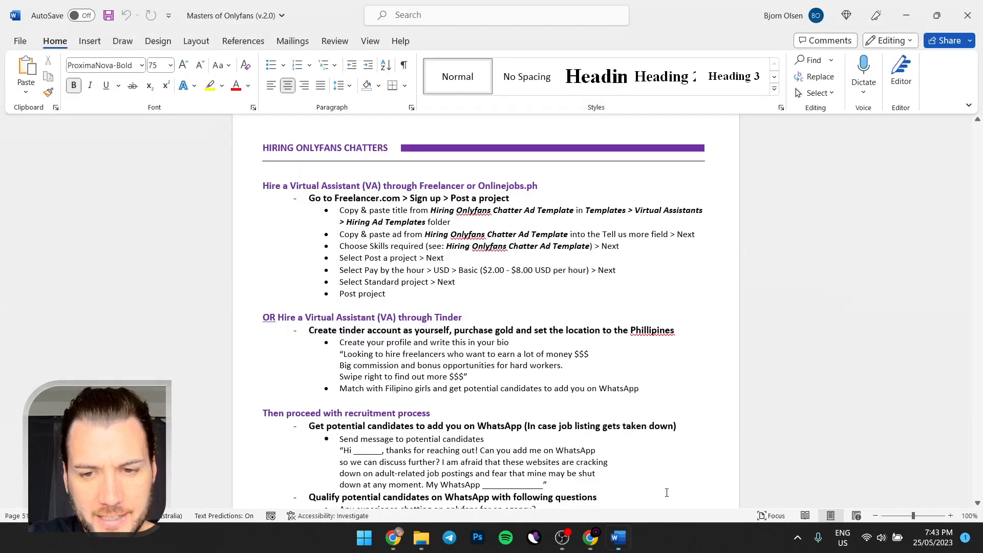
# Bring the Hiring Onlyfans Chatter Ad Template window back up after reviewing the hiring steps
pyautogui.click(588, 538)
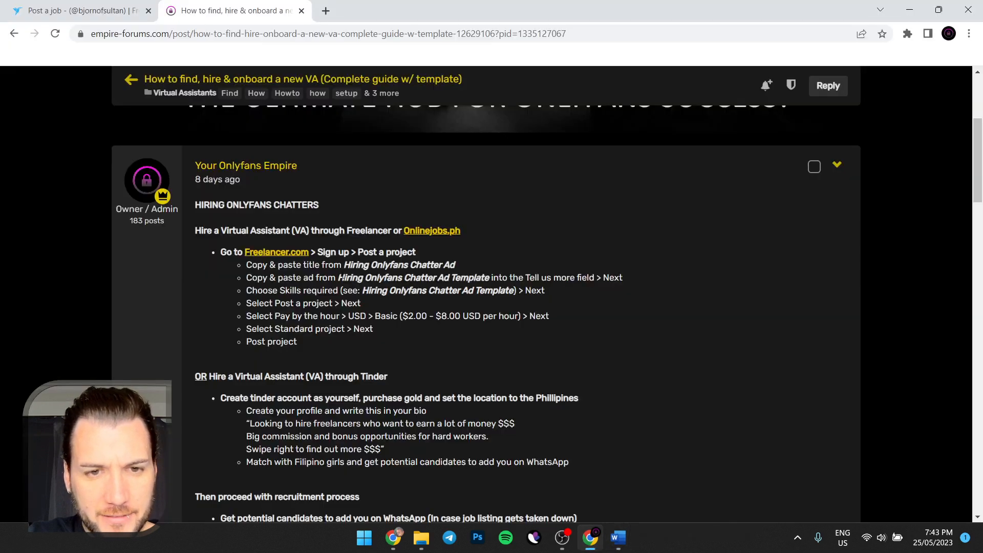
pyautogui.moveTo(439, 306)
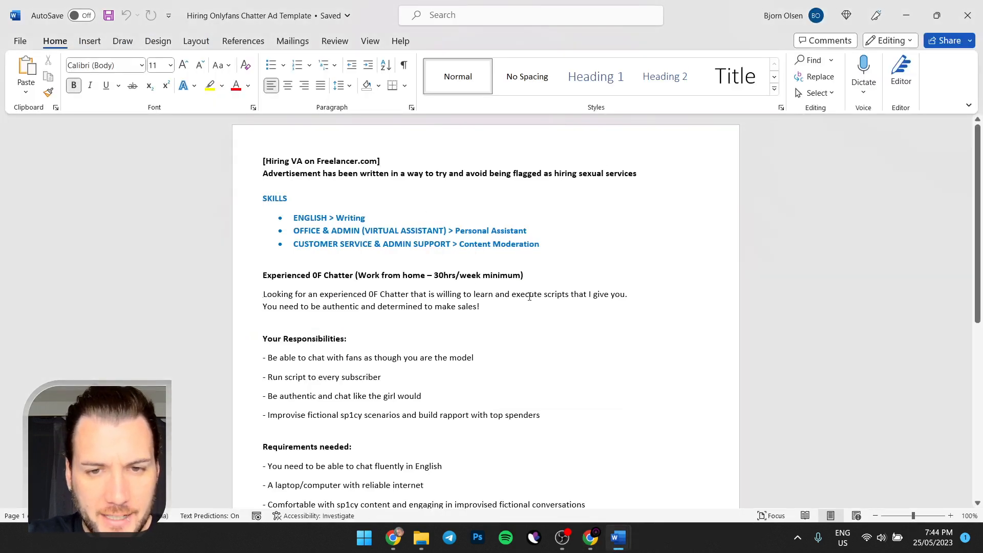
# Copy the ad title 'Experienced 0F Chatter (Work from home – 30hrs/week minimum)' into Freelancer's title field
pyautogui.tripleClick(392, 274)
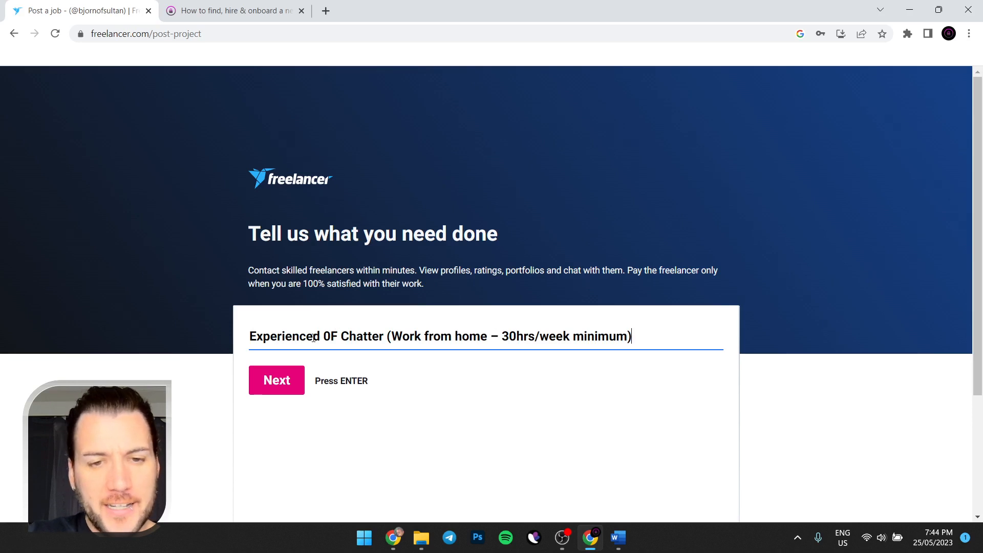
pyautogui.doubleClick(325, 336)
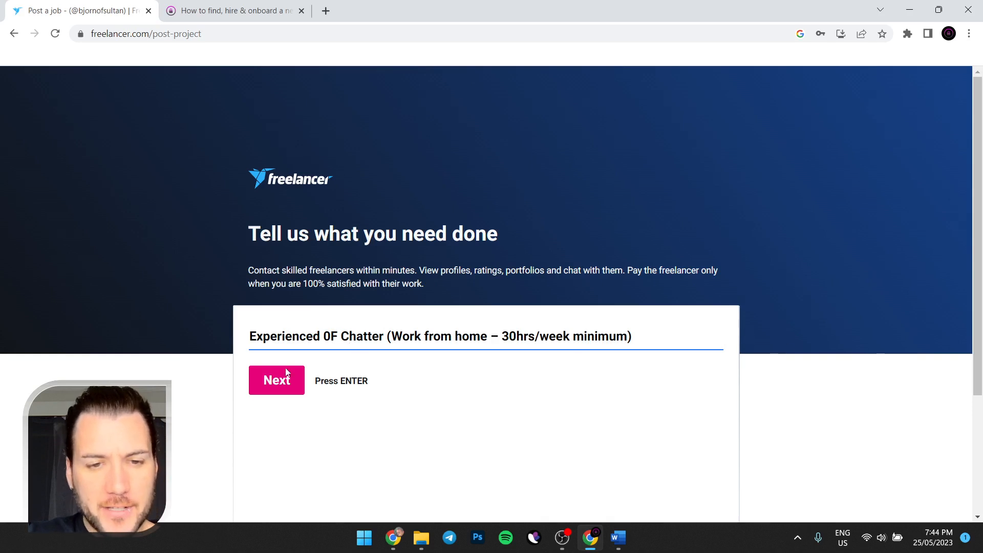
# Accept the title, skip the experience and skills questions, and choose Write my own description
pyautogui.click(275, 380)
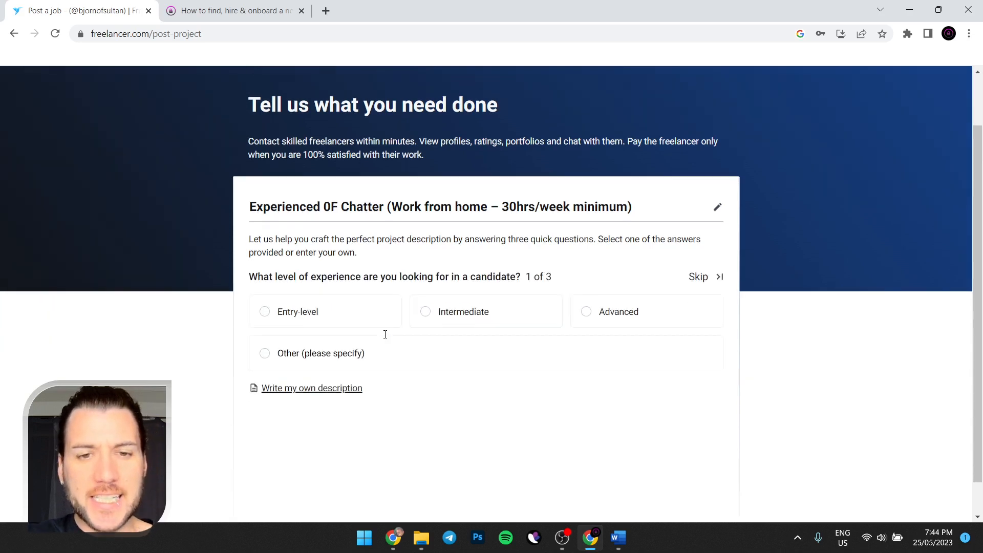
pyautogui.scroll(-3)
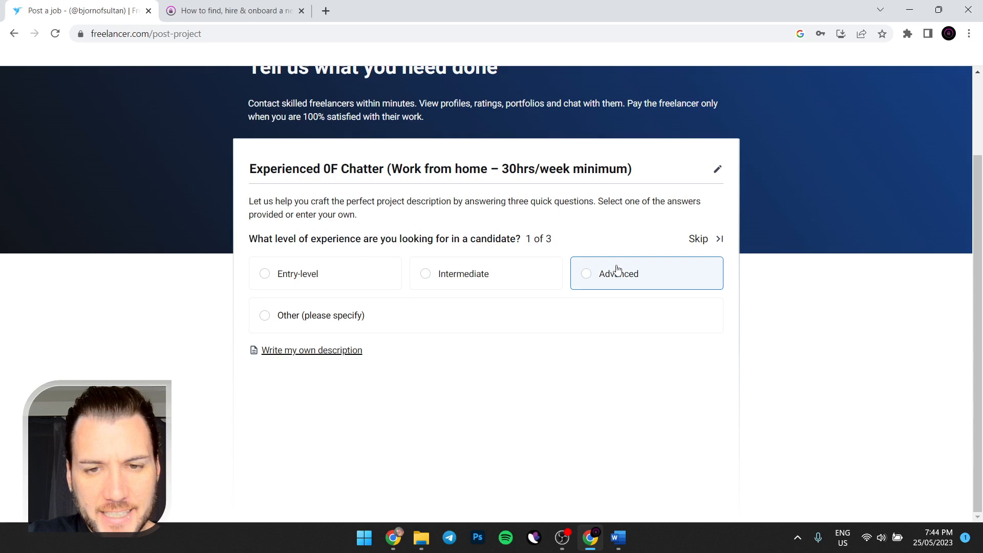
pyautogui.moveTo(729, 234)
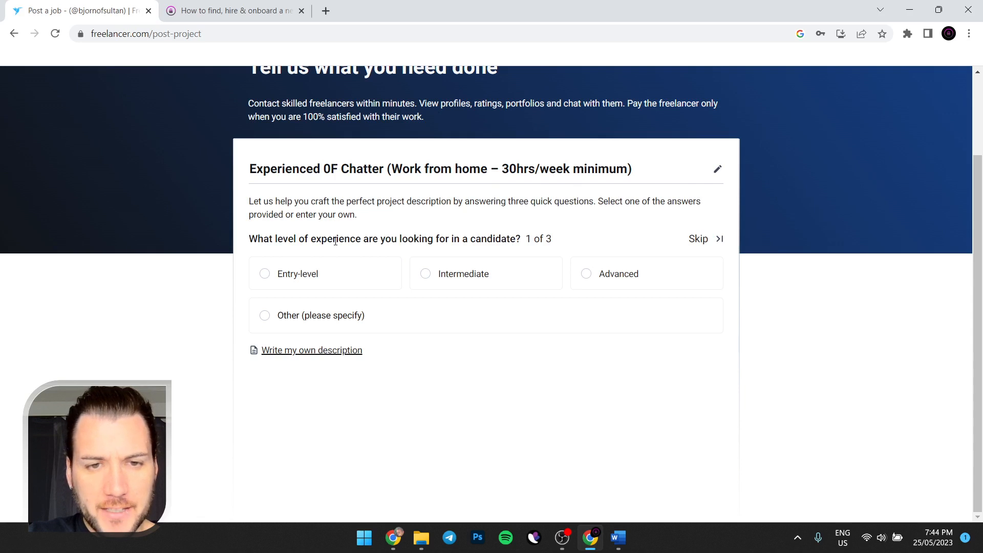
pyautogui.click(697, 238)
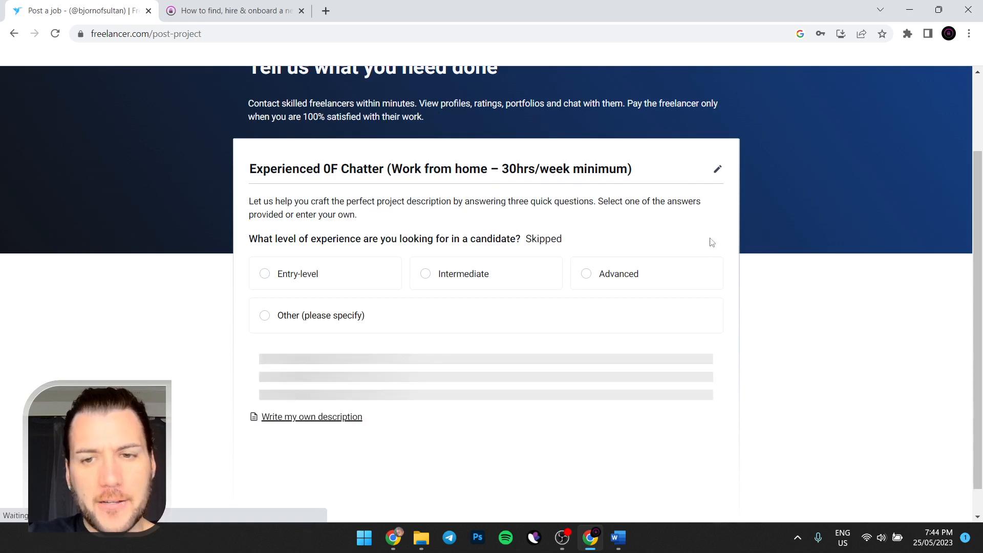
pyautogui.scroll(-3)
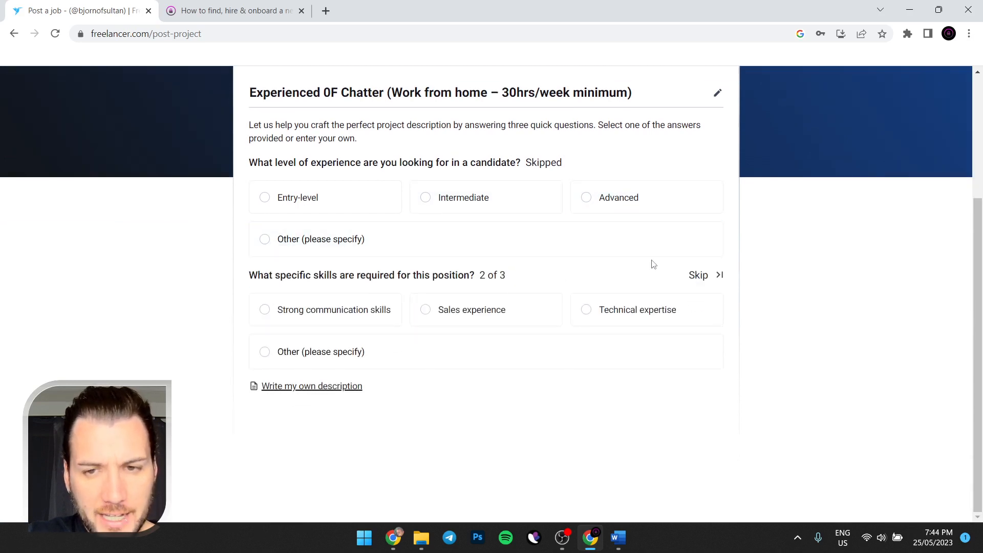
pyautogui.click(697, 274)
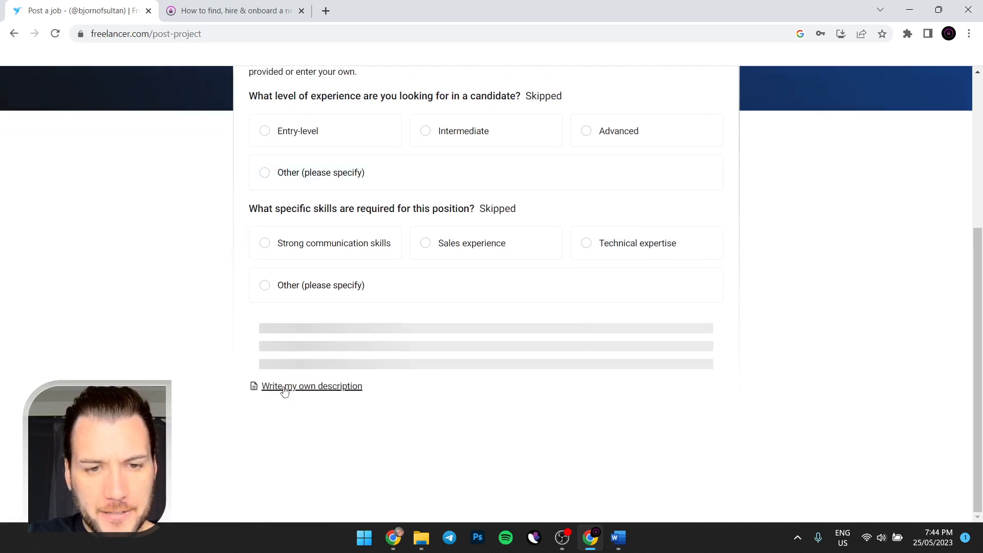
pyautogui.click(311, 386)
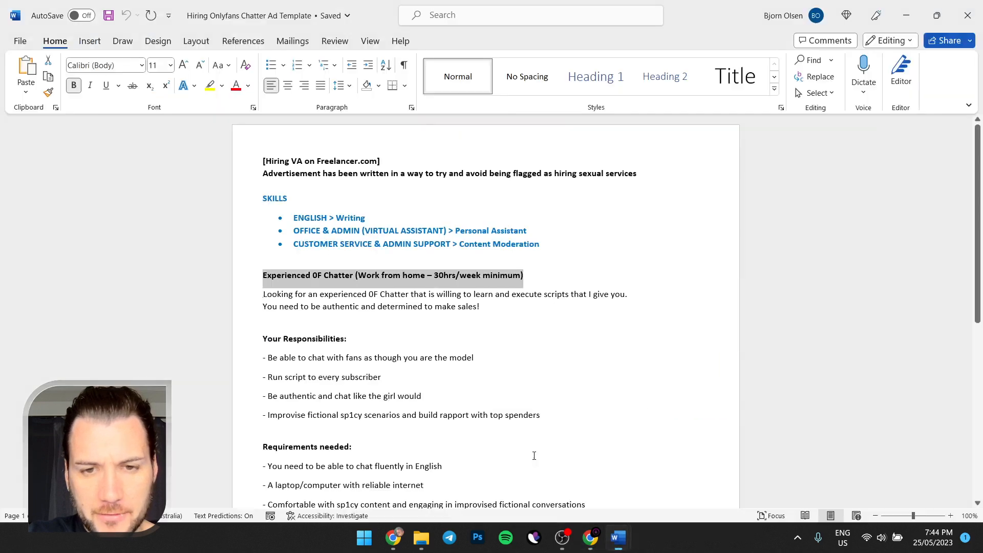
# Copy the ad body starting 'Looking for an experienced 0F Chatter' into Freelancer's description box
pyautogui.scroll(-3)
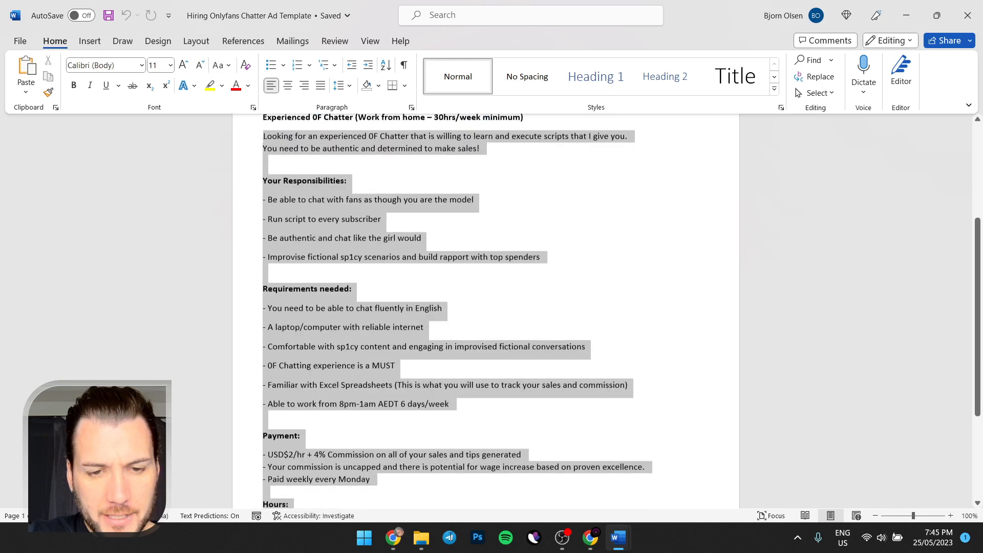
pyautogui.scroll(-3)
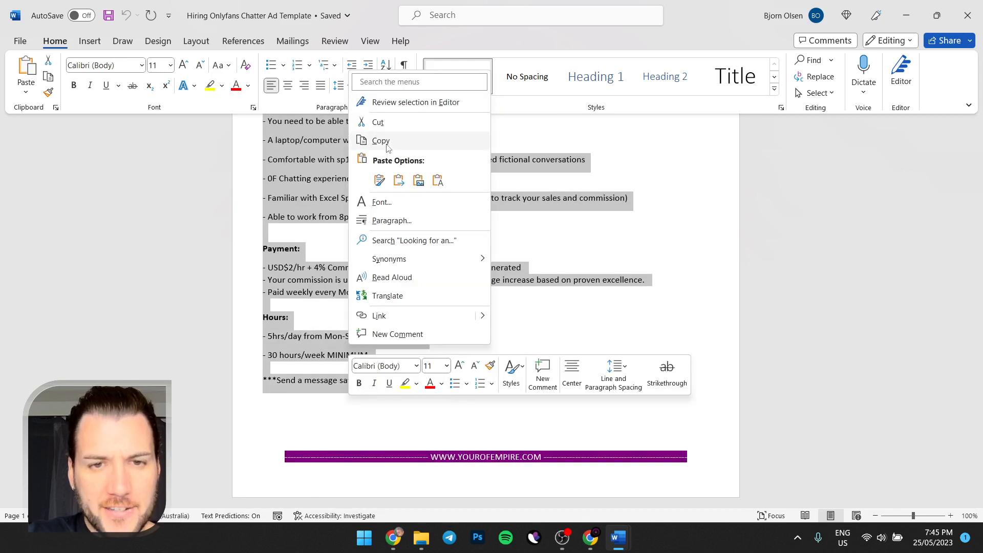
pyautogui.click(590, 537)
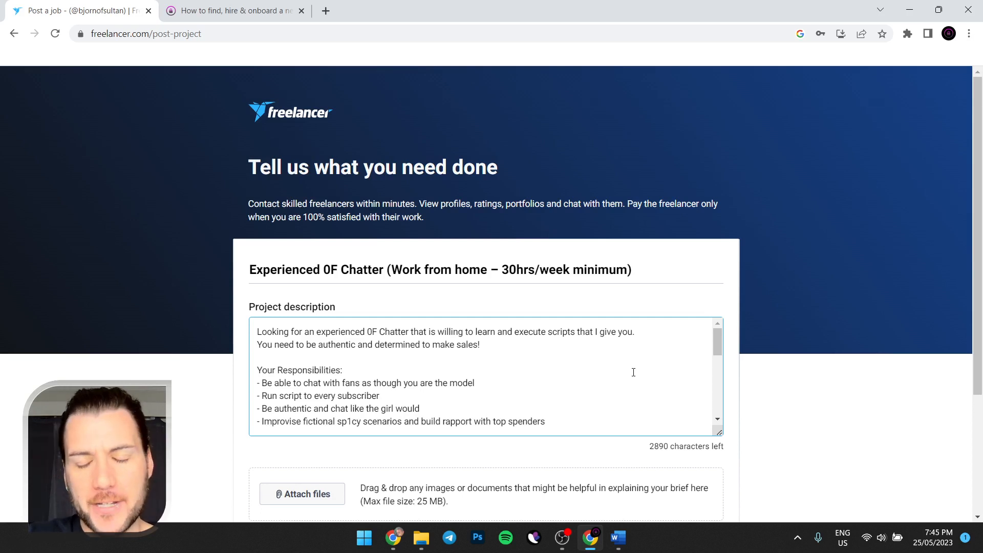
pyautogui.moveTo(440, 309)
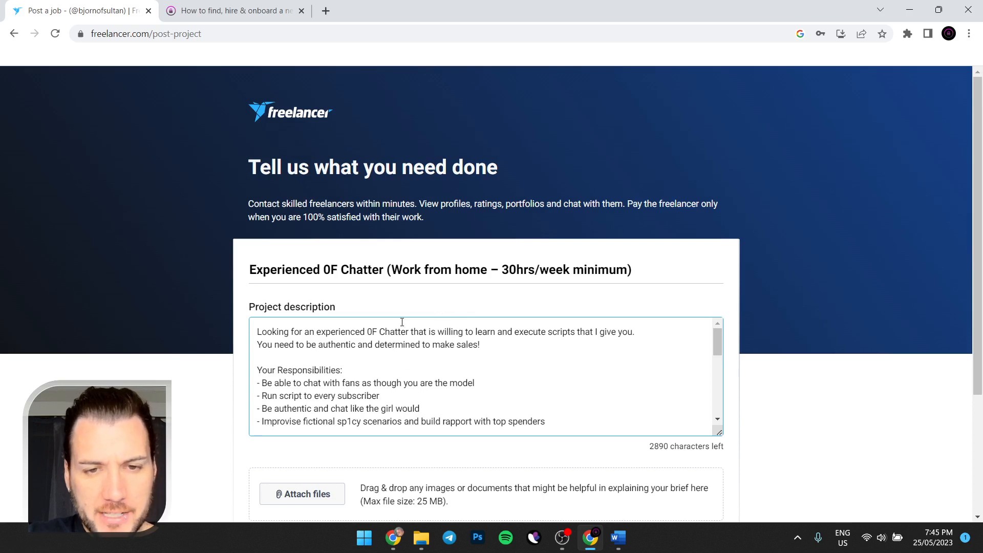
pyautogui.moveTo(416, 314)
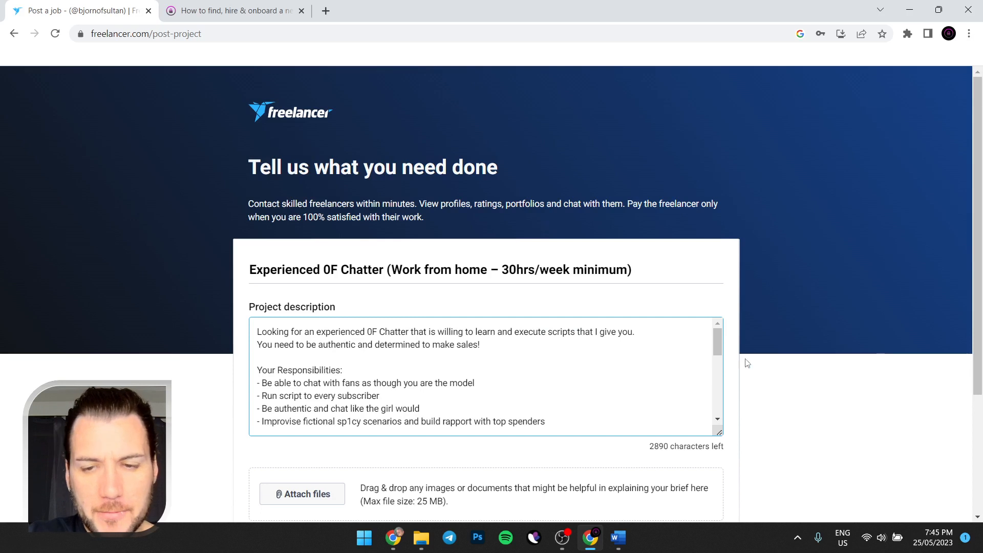
# Review the pasted description from requirements and payment down to the closing message and Next button
pyautogui.scroll(-3)
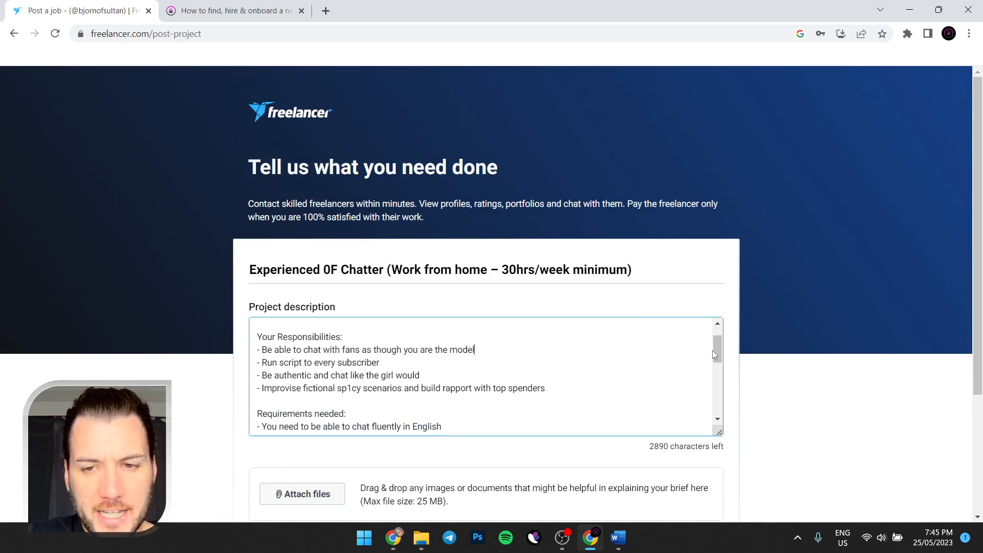
pyautogui.scroll(-3)
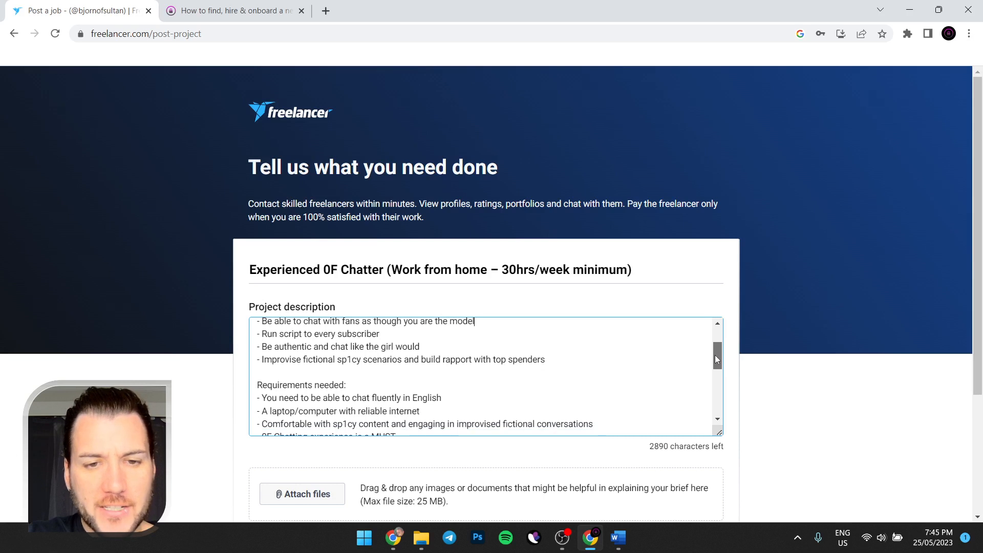
pyautogui.scroll(-3)
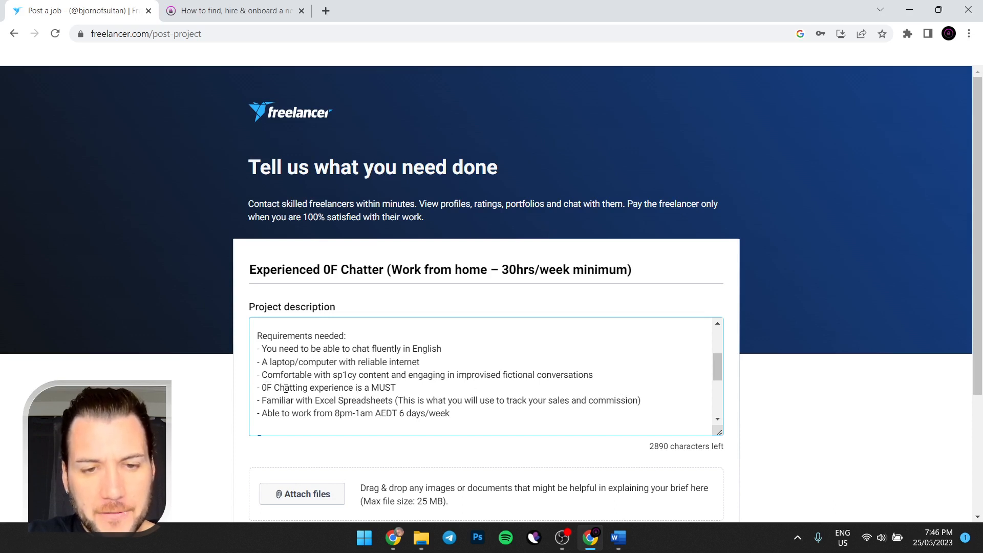
pyautogui.scroll(-3)
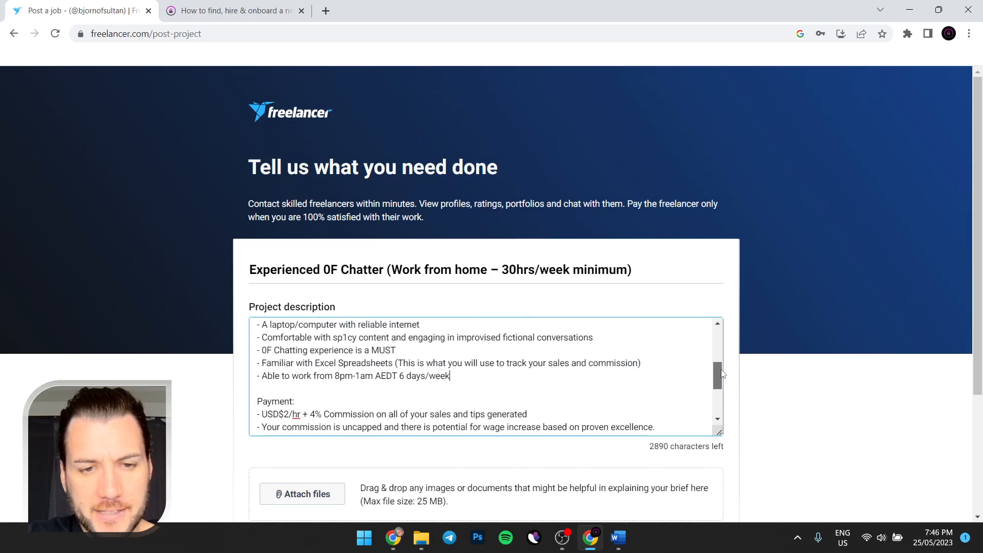
pyautogui.scroll(-3)
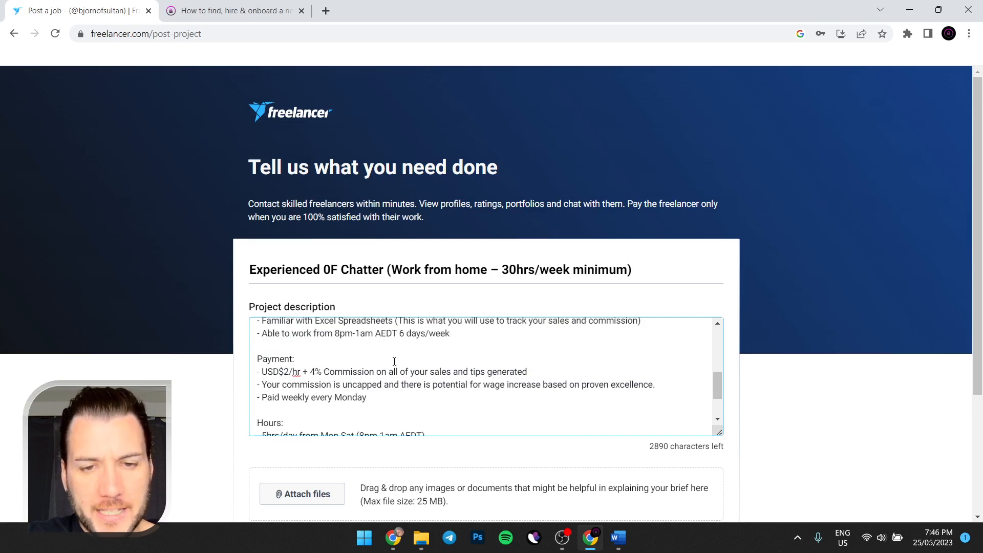
pyautogui.moveTo(548, 369)
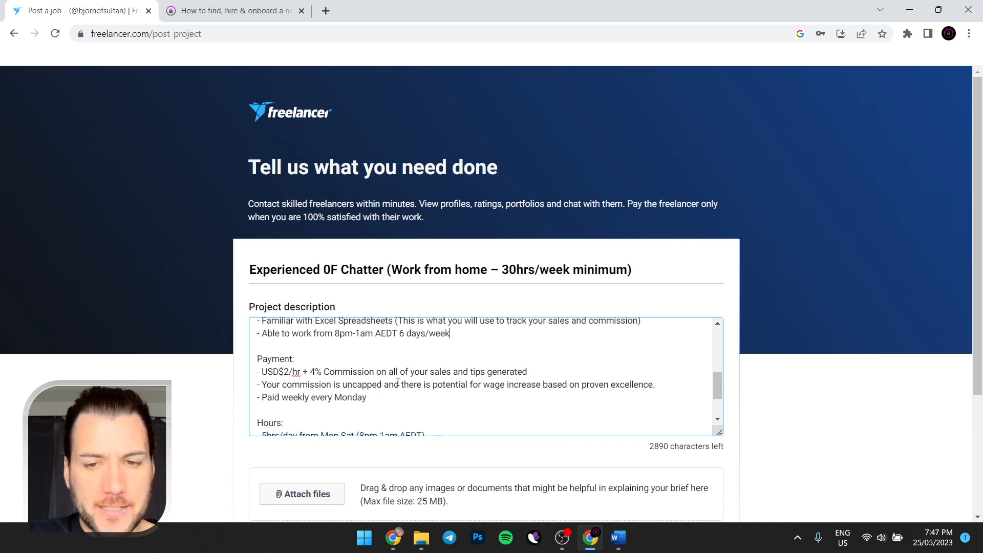
pyautogui.scroll(-3)
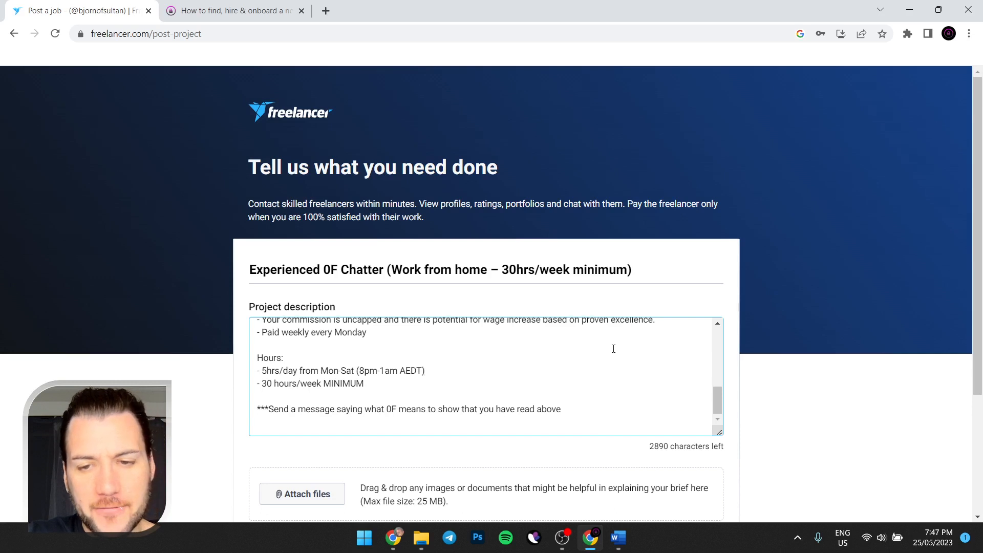
pyautogui.scroll(-3)
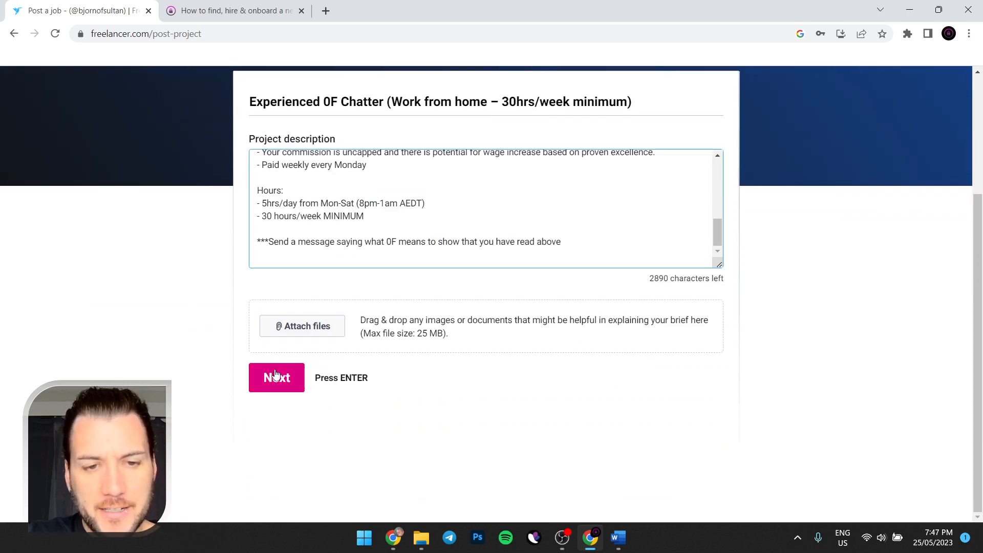
# Move to the skills step and add English Spelling, after trying 'english writing'
pyautogui.click(275, 376)
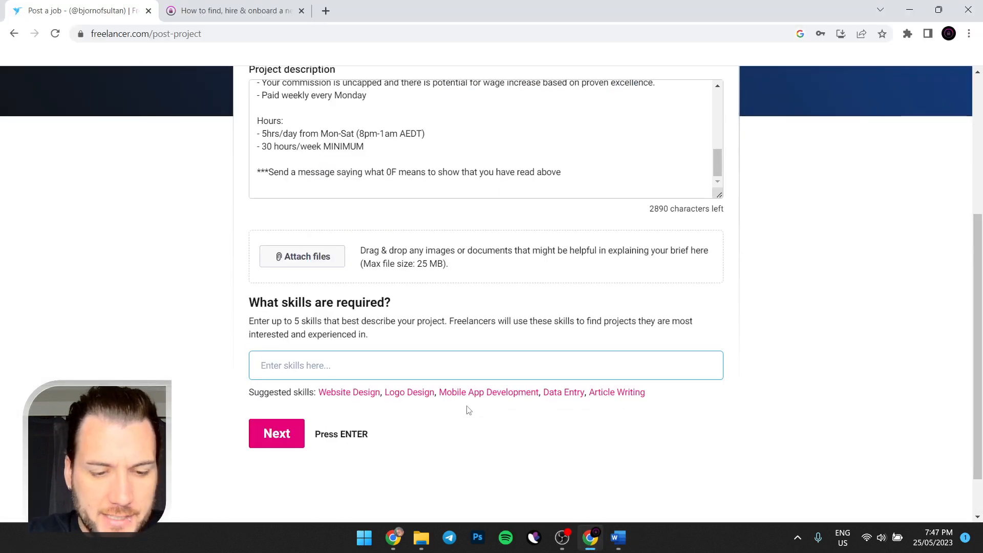
pyautogui.write('english')
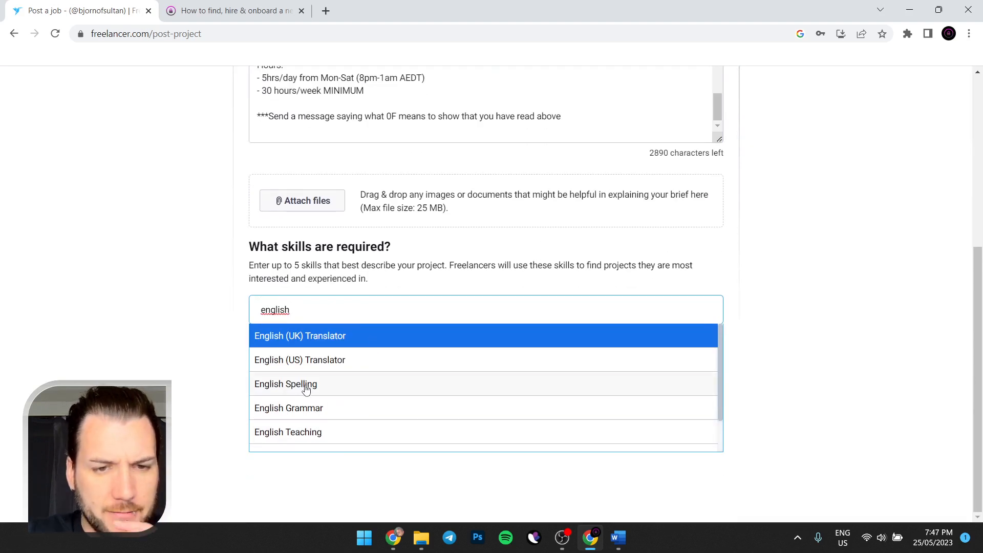
pyautogui.click(286, 384)
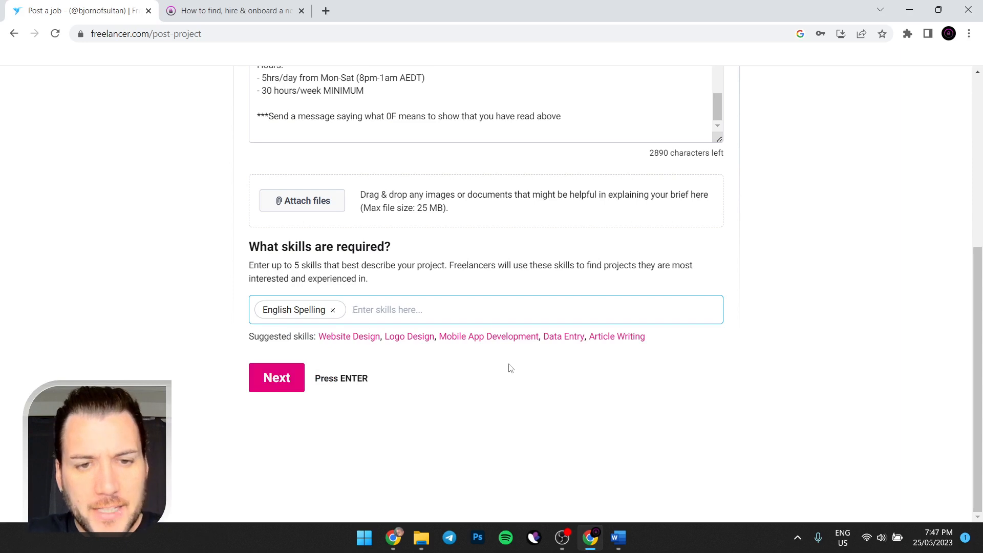
pyautogui.write('english wri')
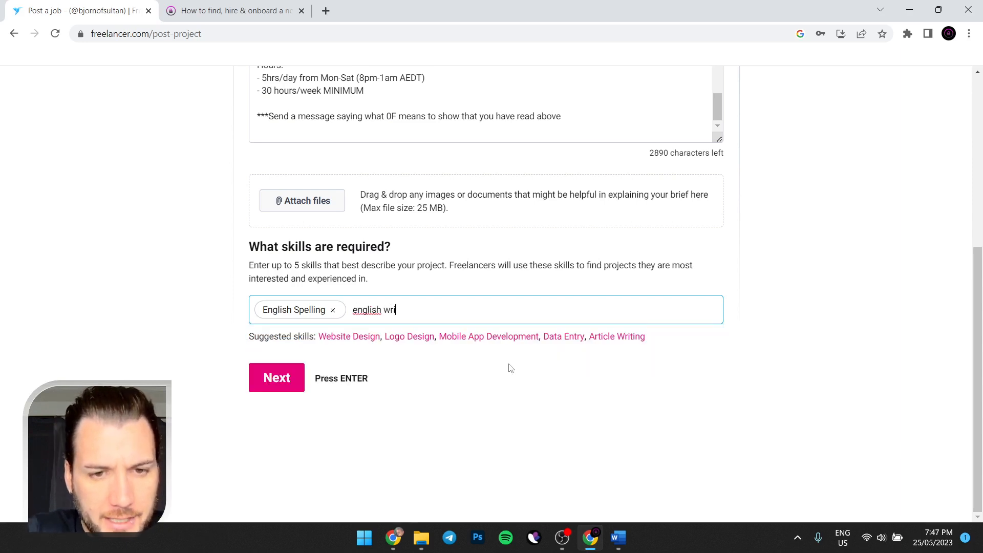
pyautogui.write('ting')
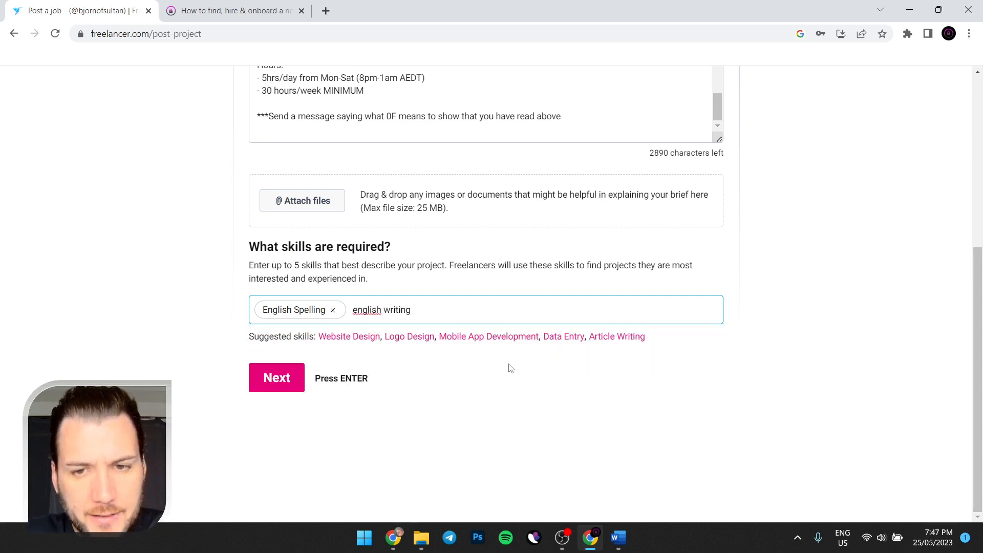
pyautogui.write('en')
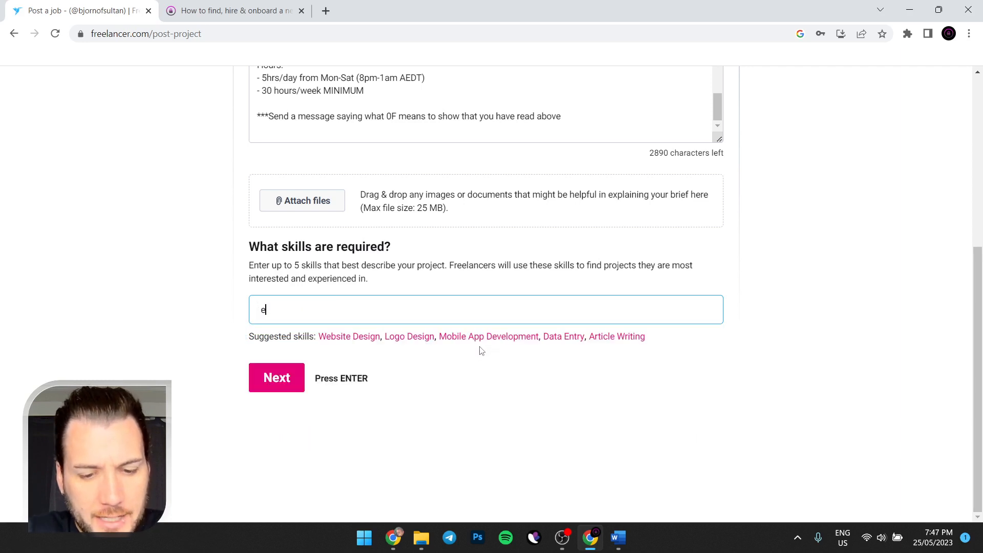
pyautogui.write('nglish')
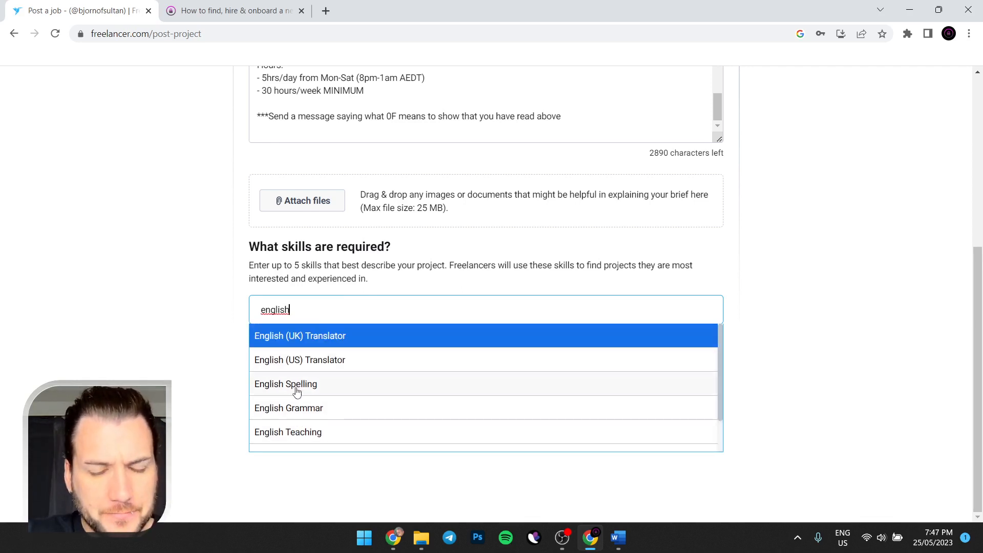
pyautogui.click(285, 384)
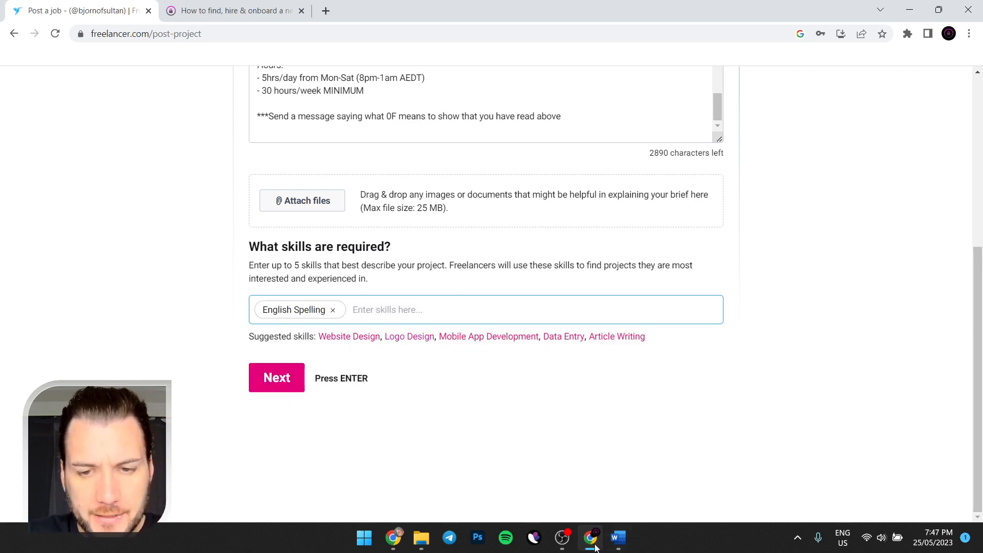
# Try skill searches such as 'office admin' and 'english' while checking the recruitment guide's skill list
pyautogui.click(616, 537)
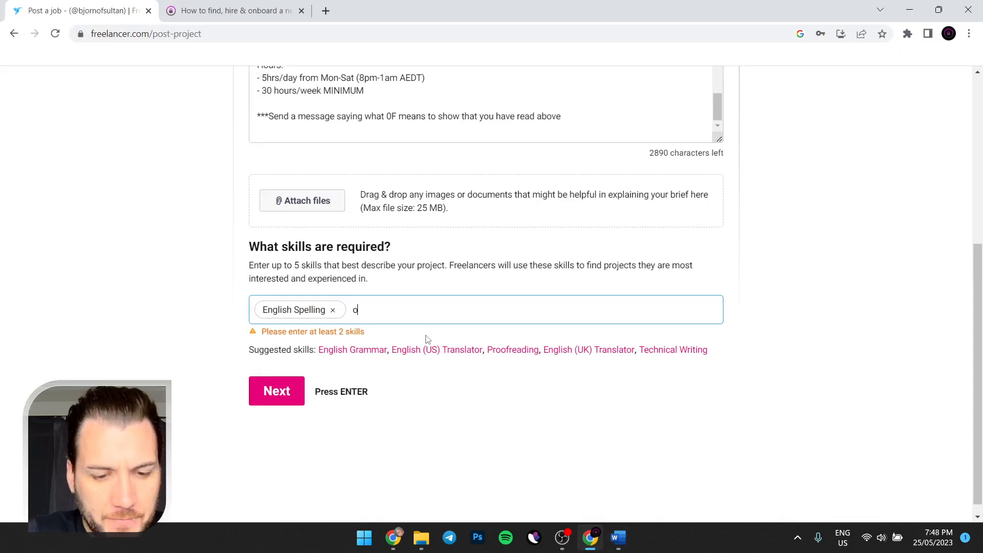
pyautogui.write('office & admi')
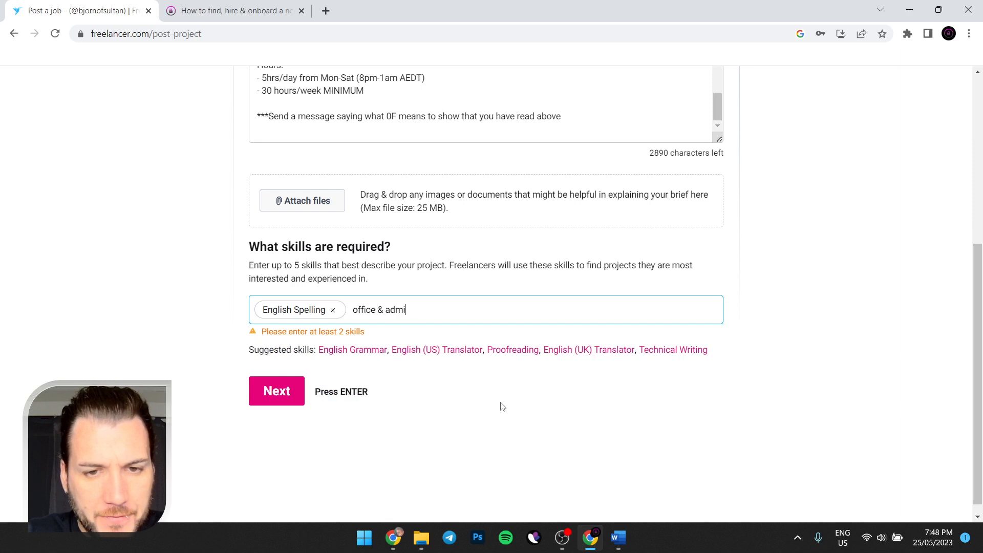
pyautogui.press('Backspace')
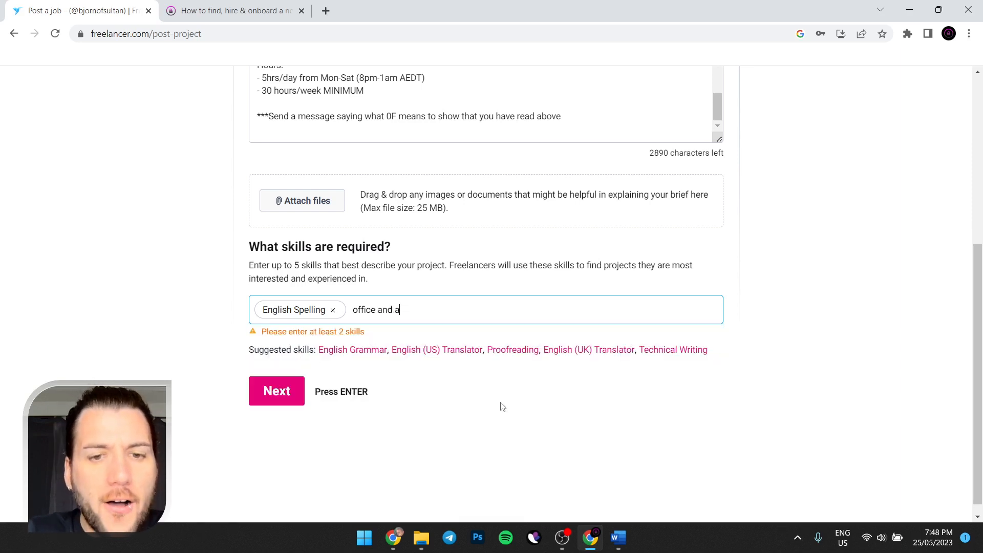
pyautogui.write('dmin')
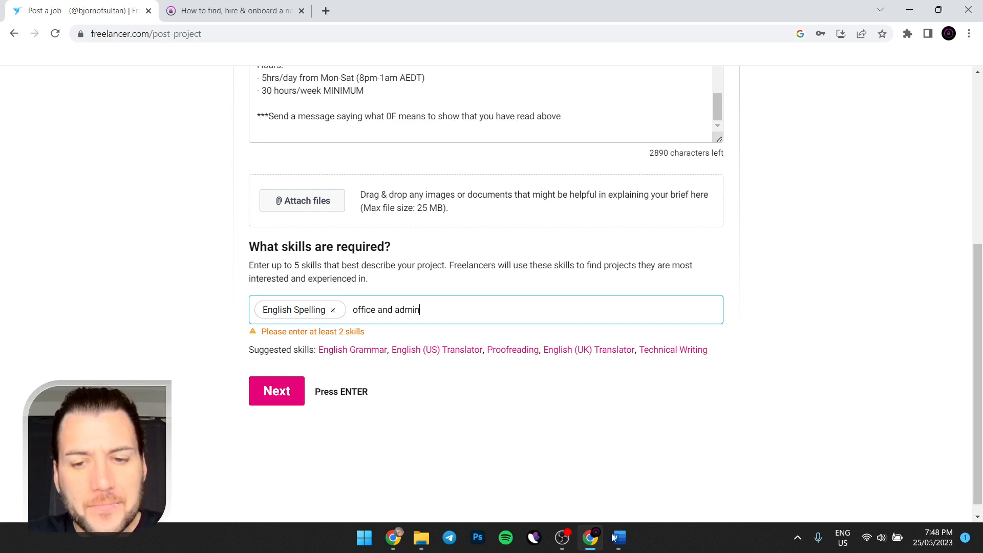
pyautogui.click(618, 538)
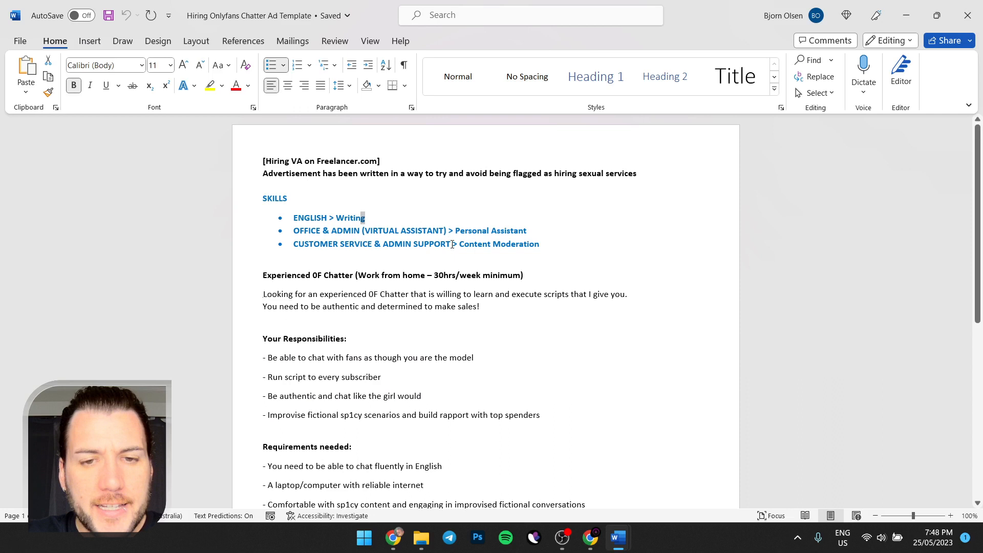
pyautogui.scroll(-3)
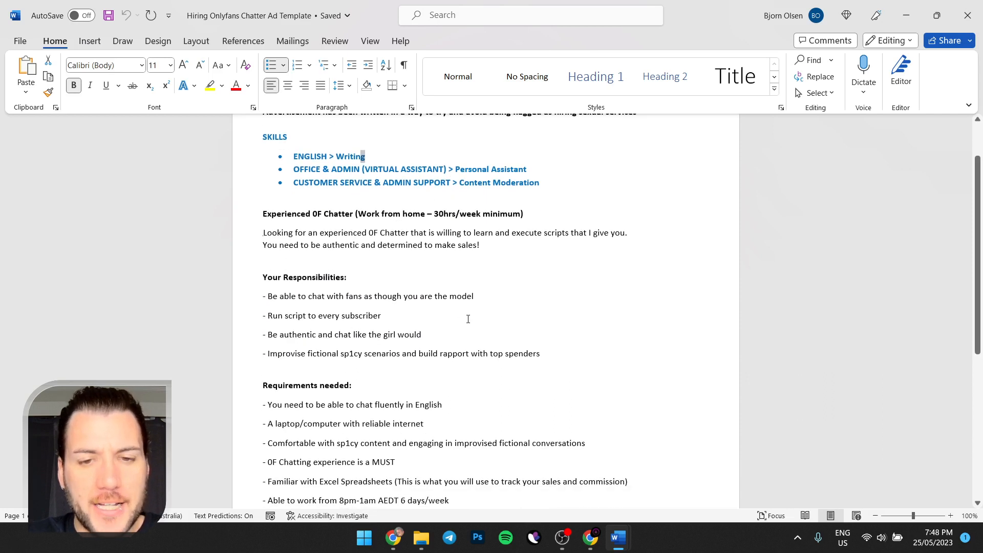
pyautogui.click(590, 537)
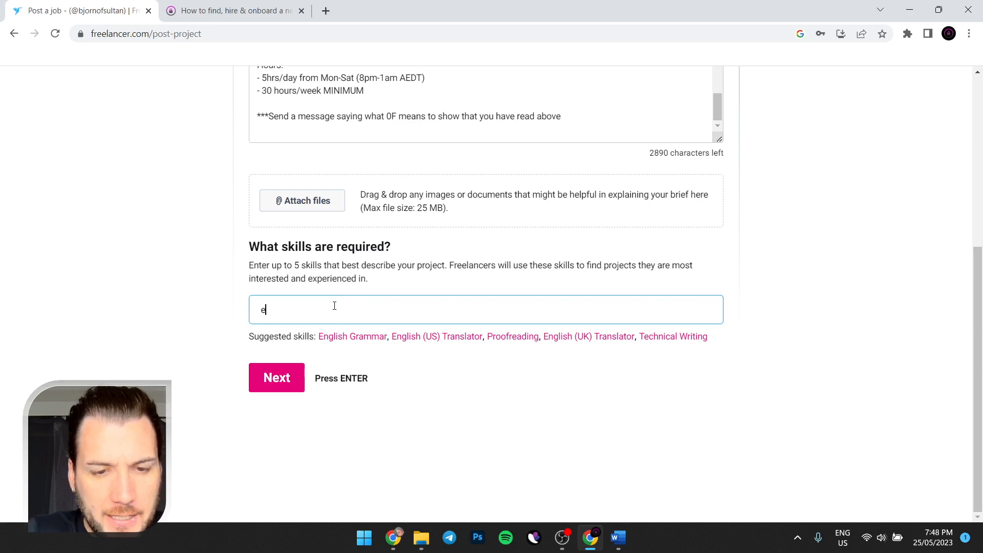
pyautogui.write('nglish')
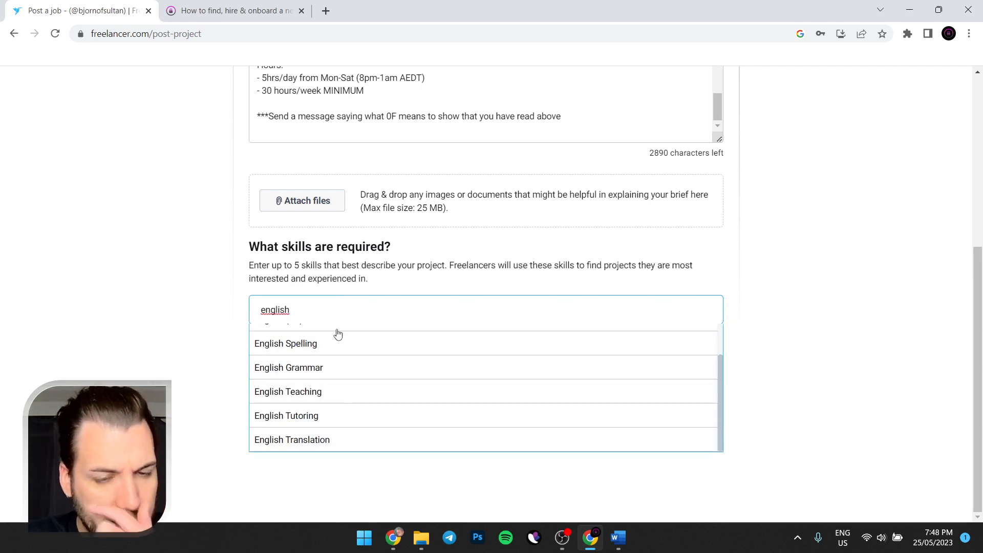
pyautogui.write('en')
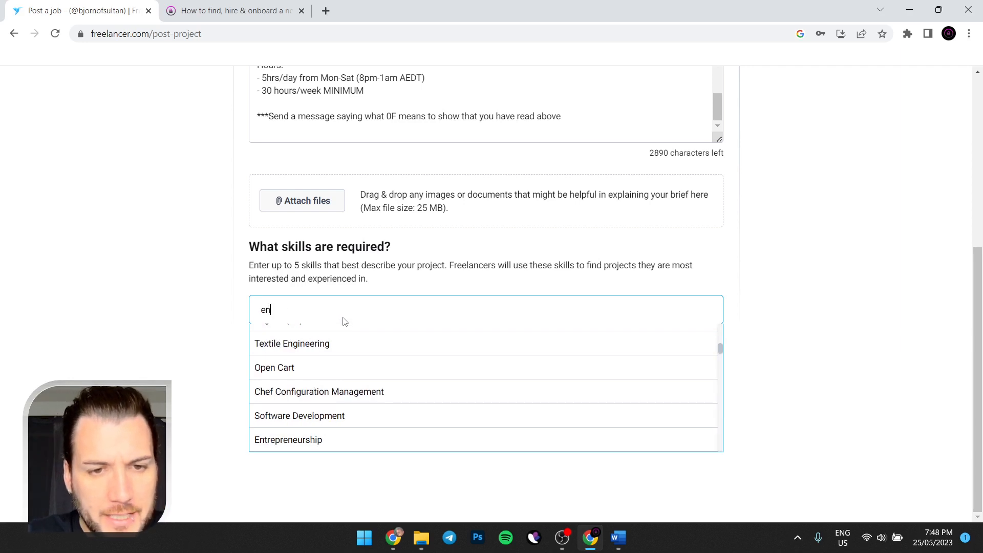
pyautogui.write('c')
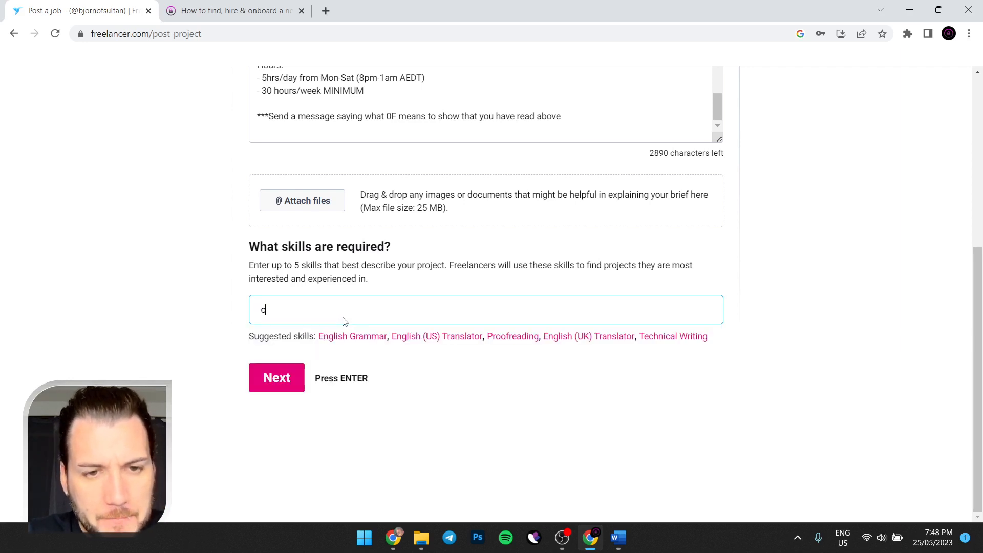
pyautogui.write('office')
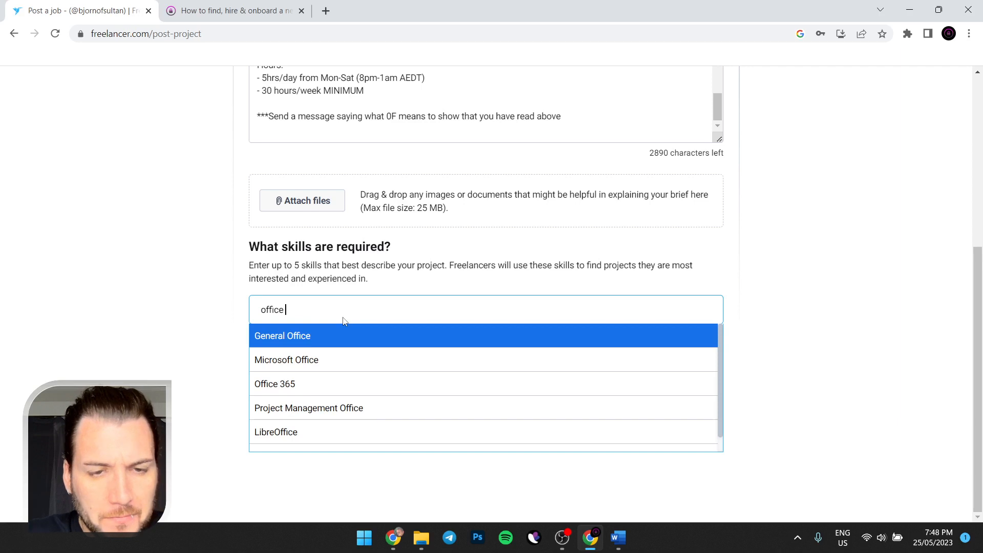
pyautogui.click(616, 537)
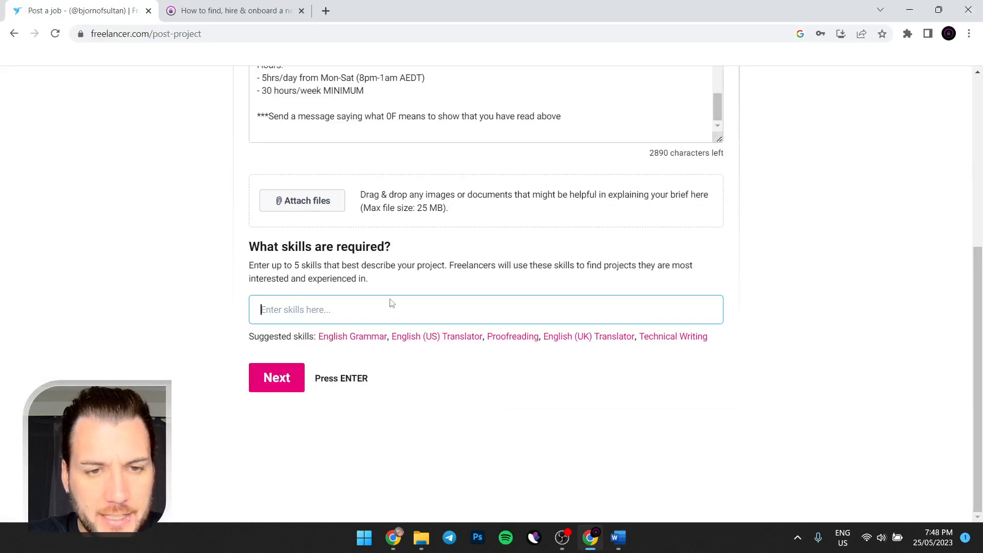
# Add Customer Service and Virtual Assistant as required skills, then return to the ad template
pyautogui.write('customer service')
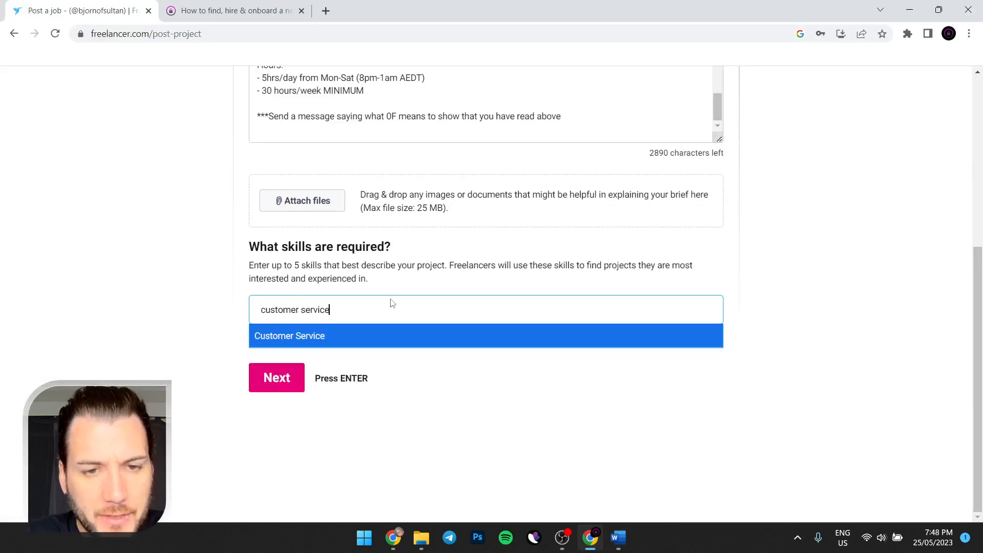
pyautogui.click(289, 336)
pyautogui.write('v')
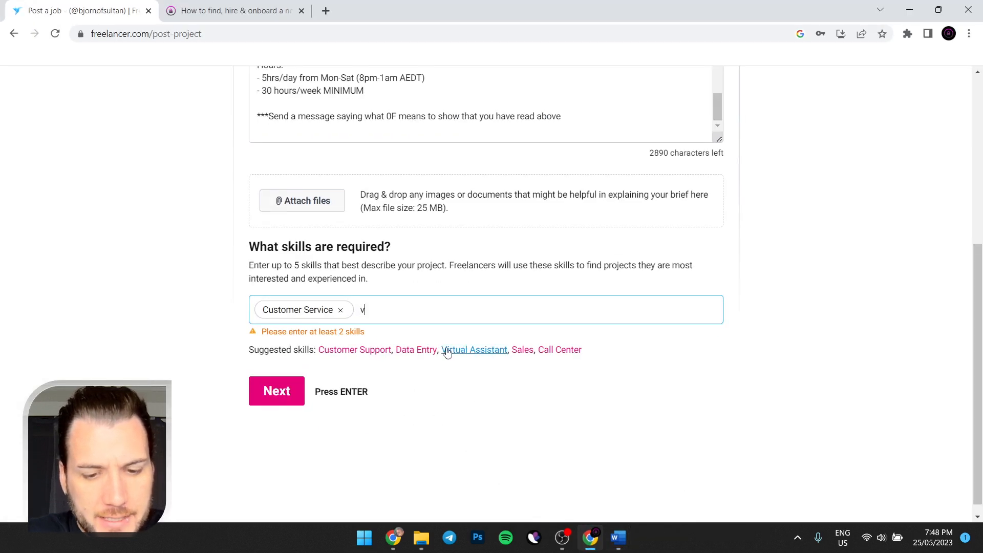
pyautogui.write('irtual')
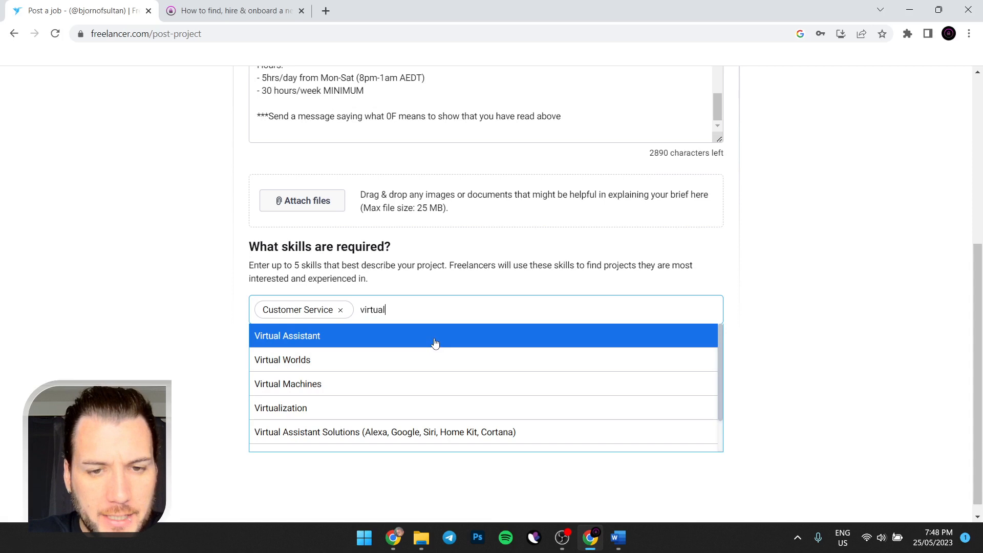
pyautogui.click(287, 336)
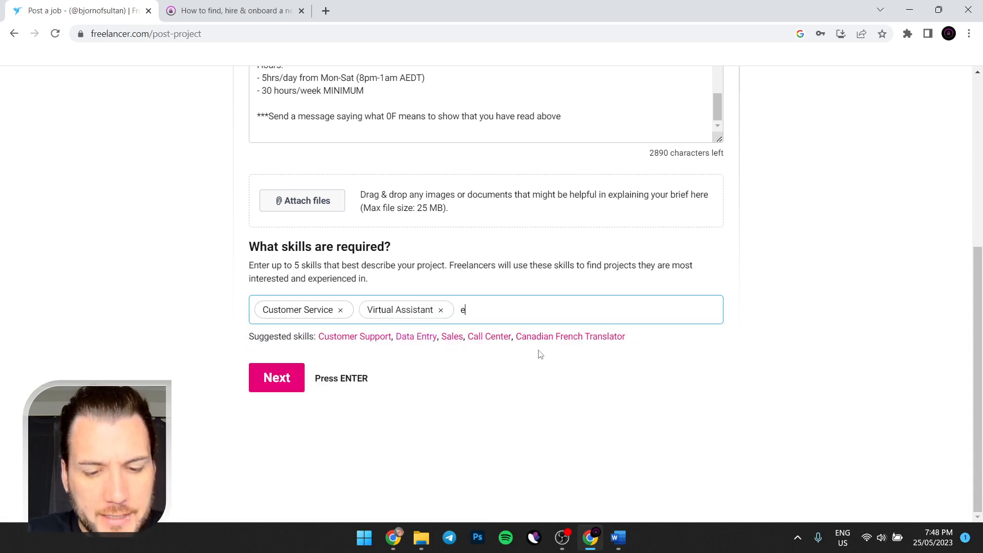
pyautogui.write('nglish')
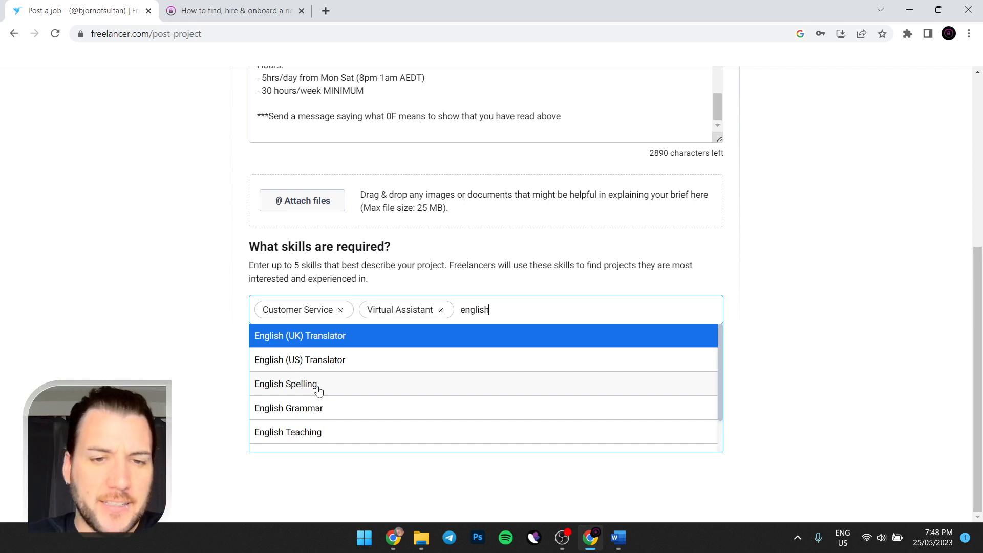
pyautogui.click(286, 384)
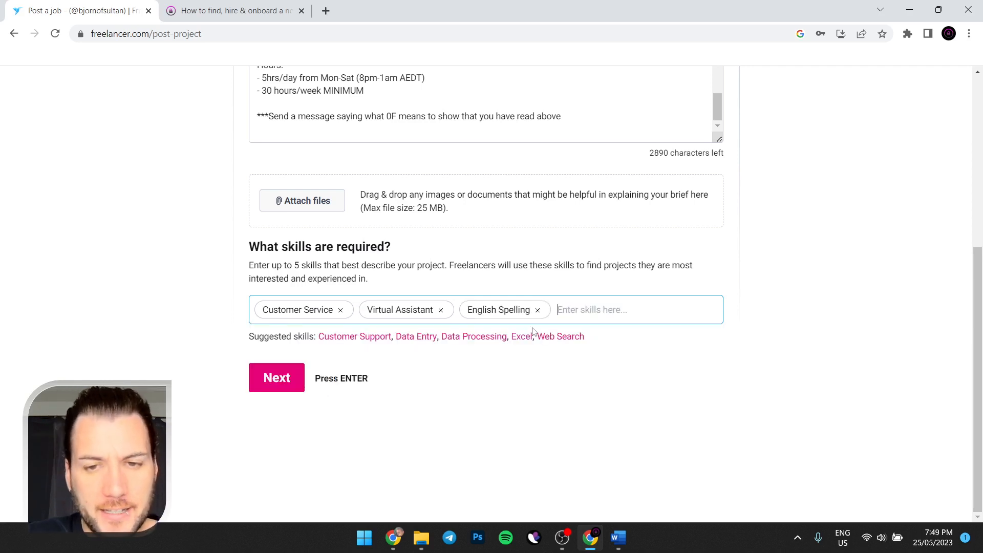
pyautogui.click(616, 537)
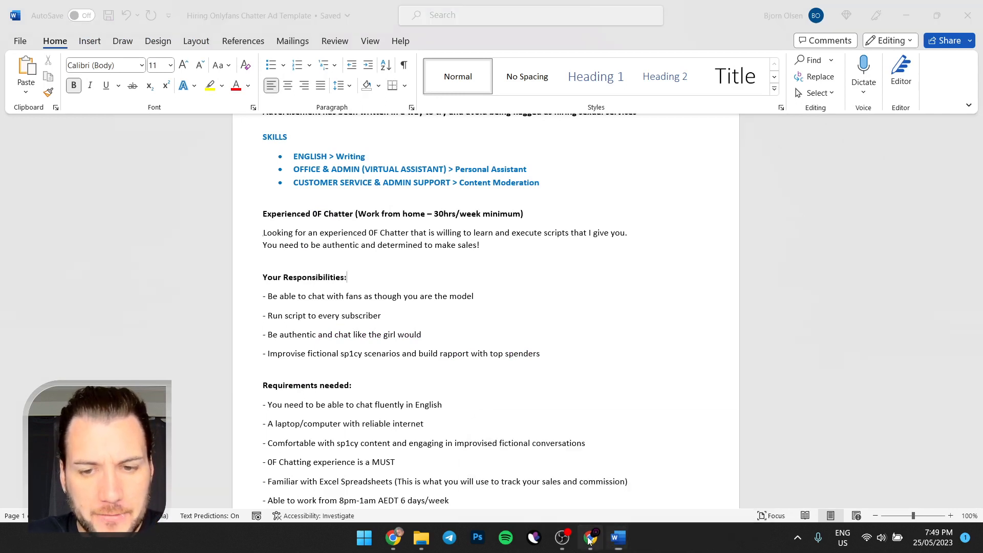
# Show the Masters of Onlyfans (v.2.0) guide at its recruitment process section on WhatsApp follow-up and offers
pyautogui.click(590, 537)
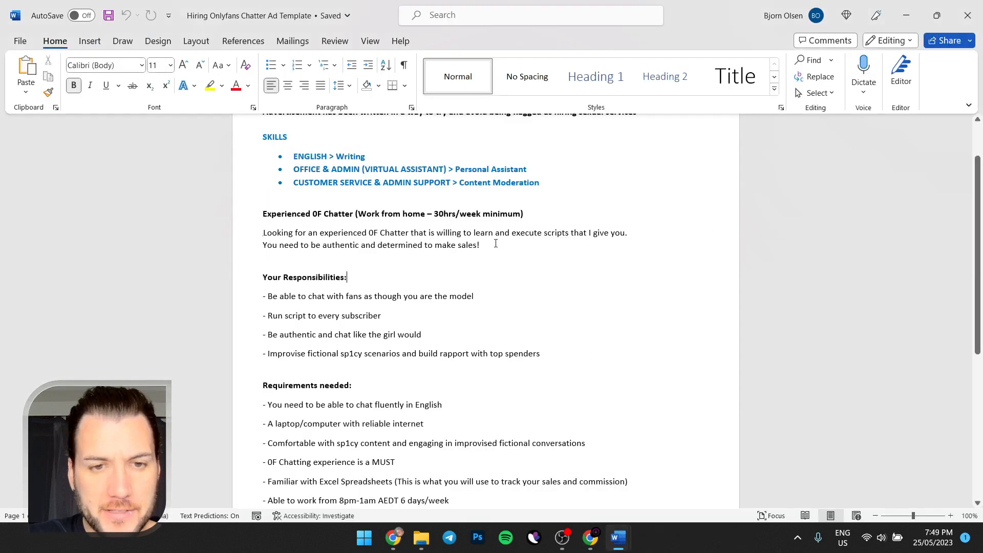
pyautogui.scroll(-3)
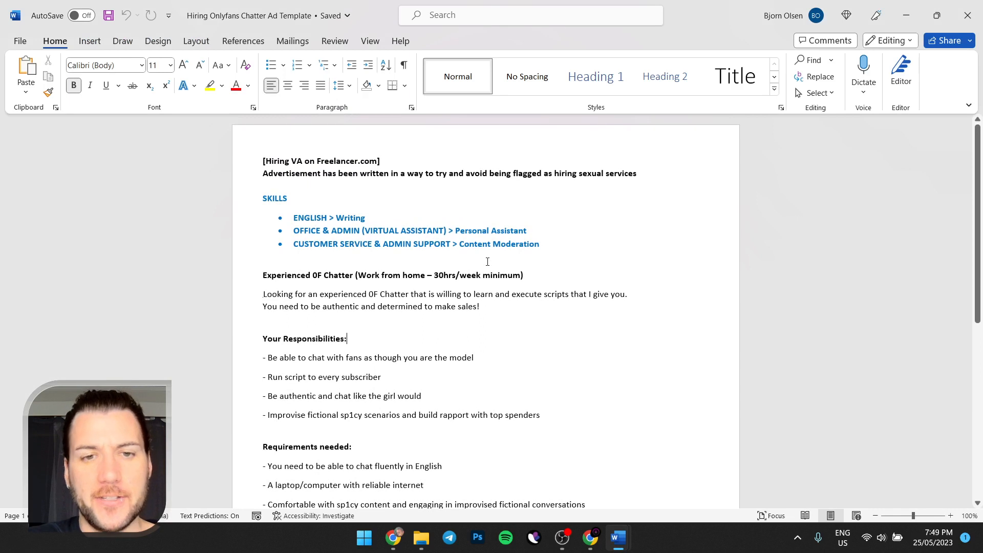
pyautogui.click(590, 537)
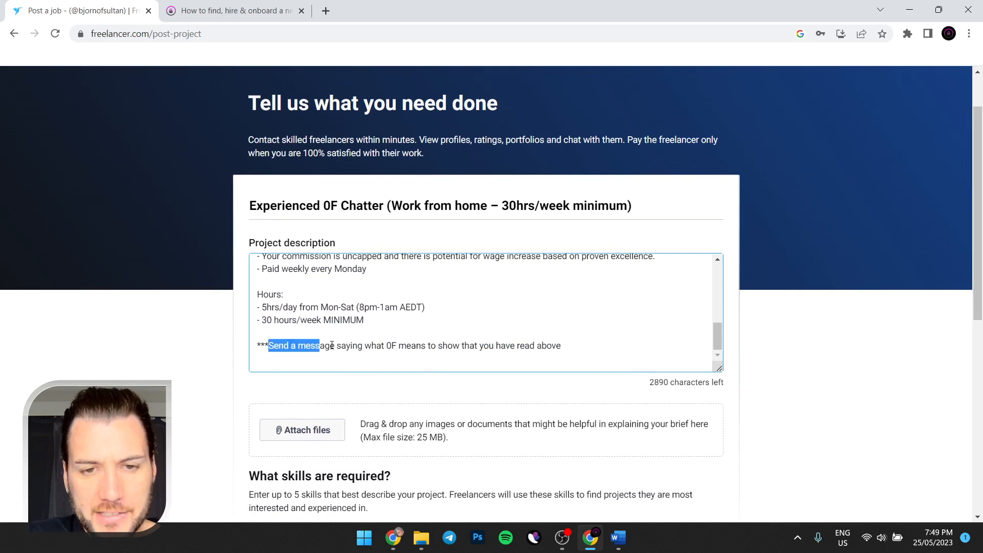
pyautogui.scroll(-3)
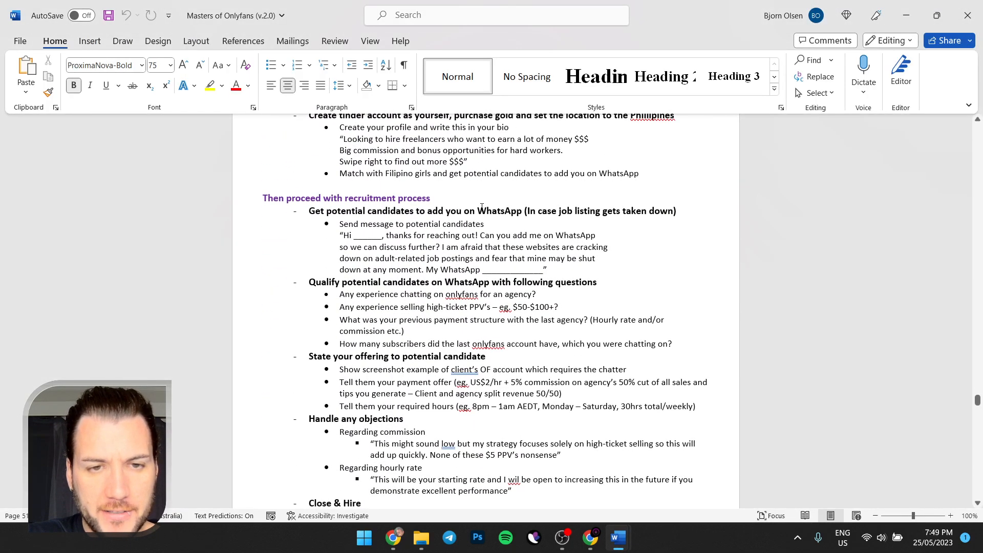
pyautogui.scroll(-3)
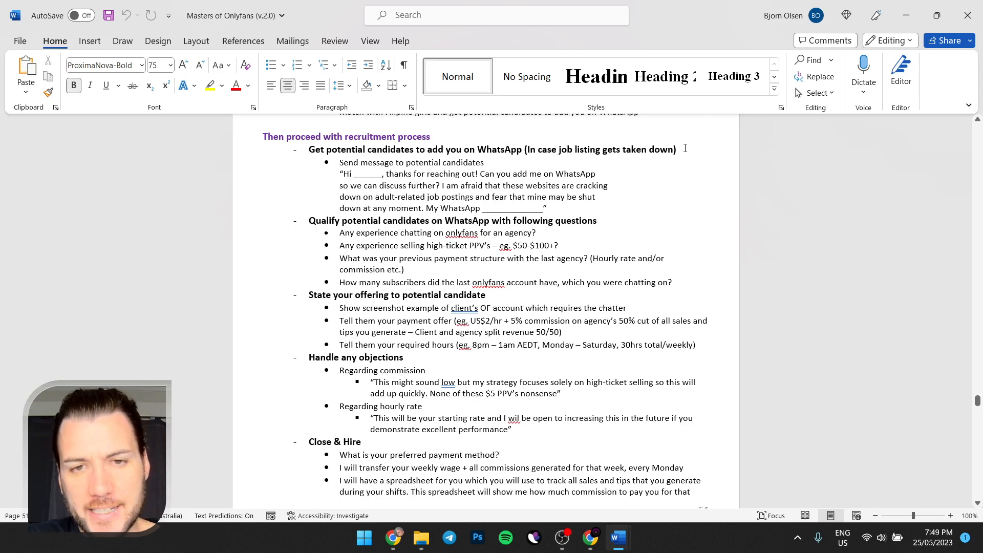
pyautogui.moveTo(631, 516)
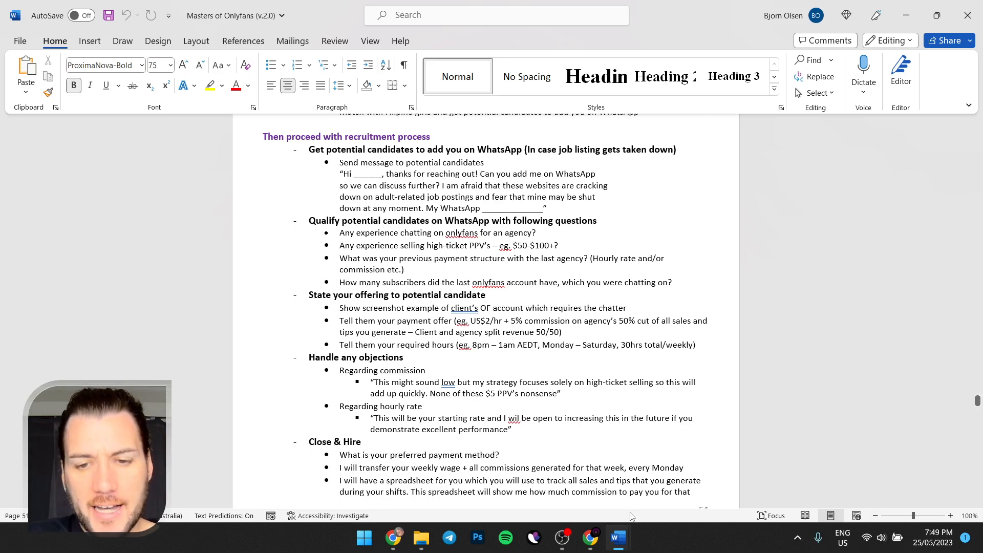
pyautogui.moveTo(617, 537)
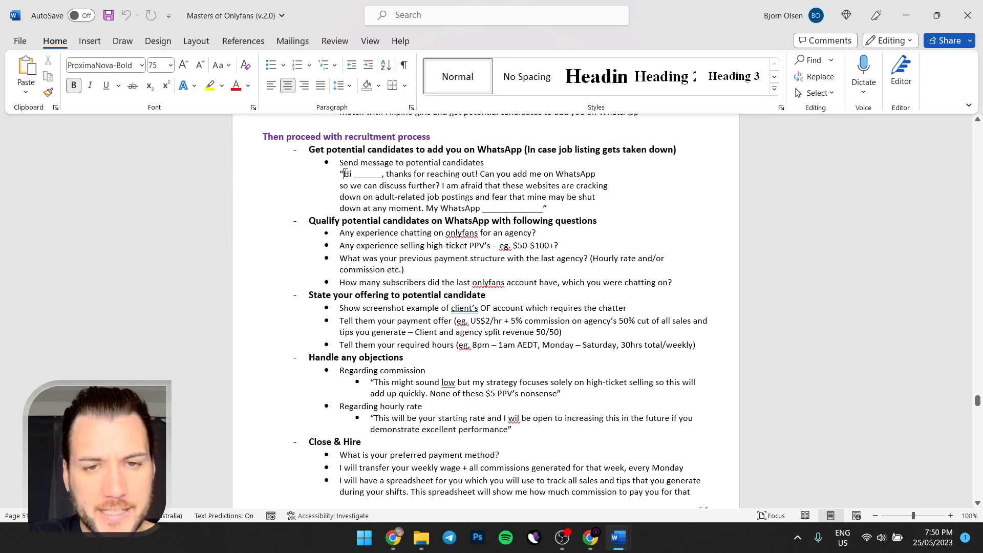
pyautogui.moveTo(340, 174); pyautogui.dragTo(545, 207)
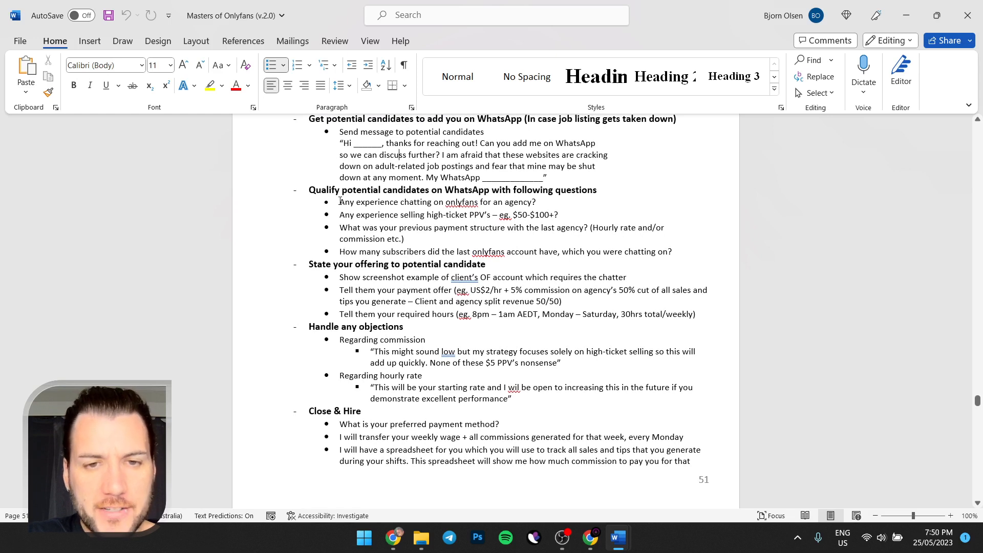
pyautogui.moveTo(339, 202); pyautogui.dragTo(494, 214)
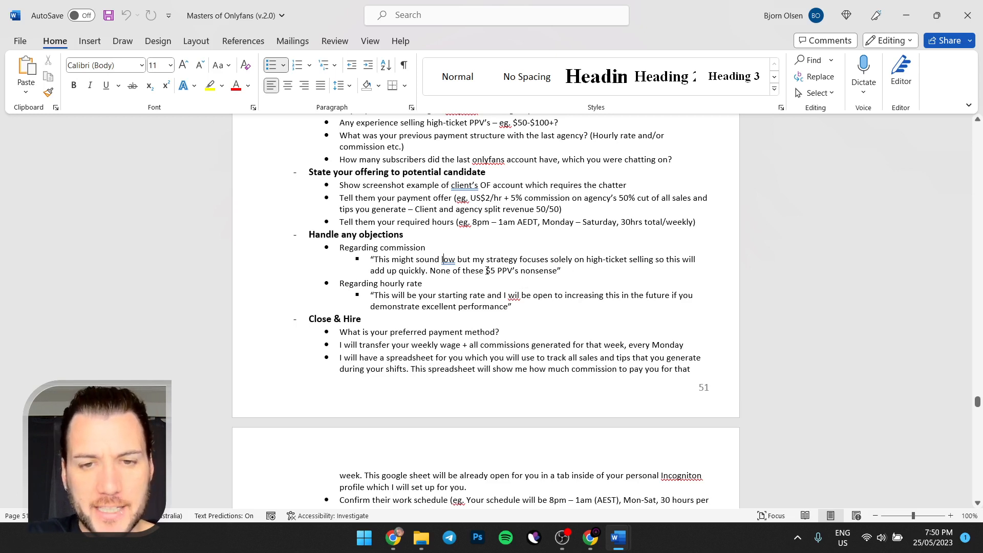
pyautogui.scroll(-3)
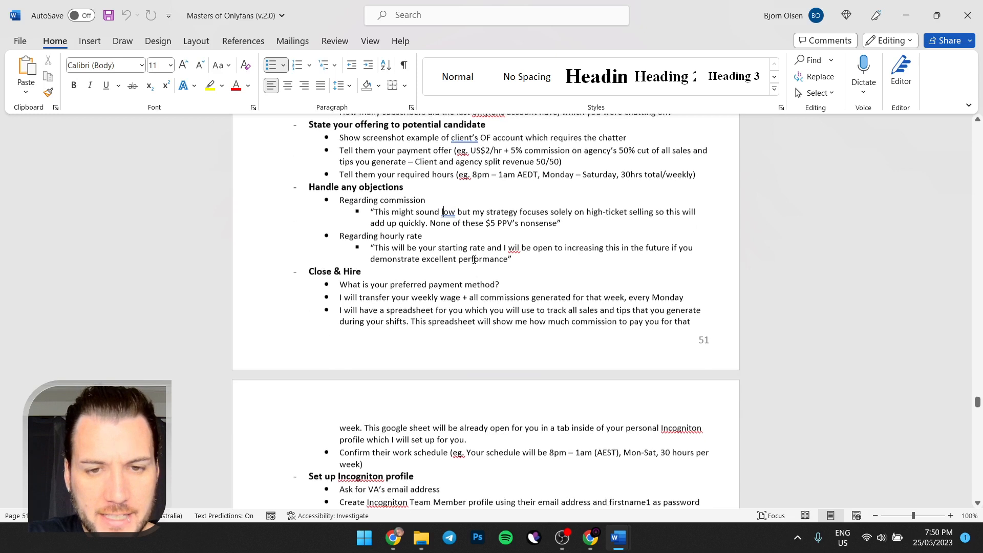
pyautogui.scroll(-3)
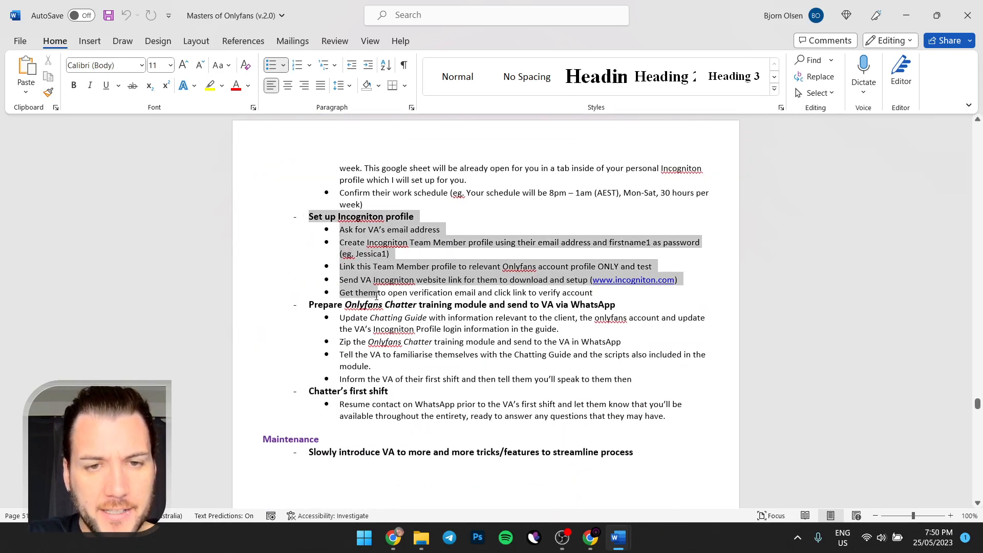
pyautogui.scroll(-3)
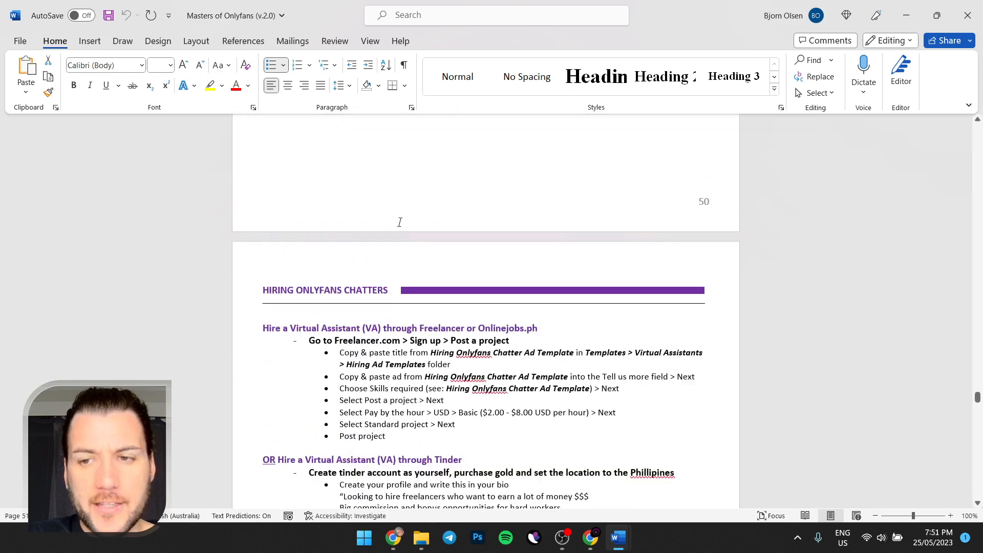
pyautogui.click(590, 537)
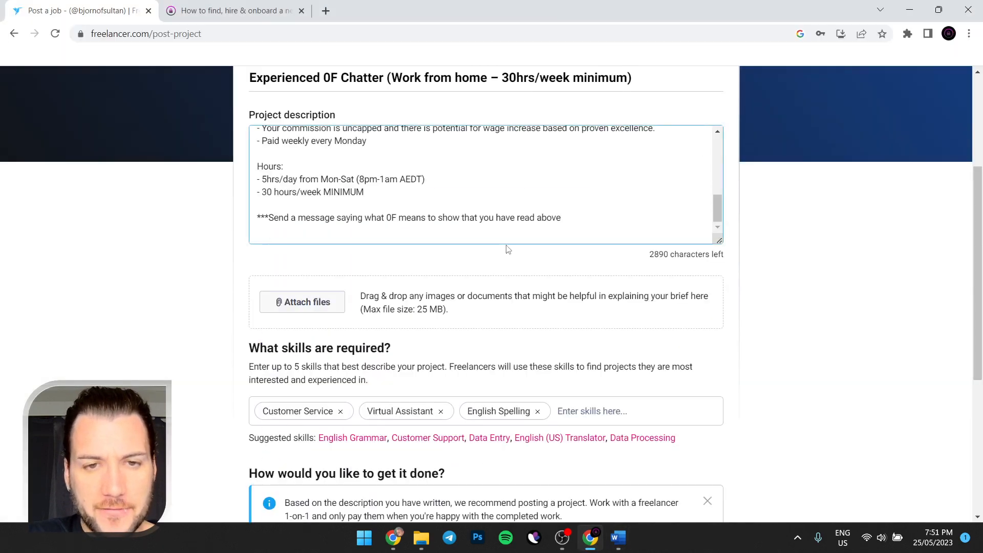
pyautogui.scroll(-3)
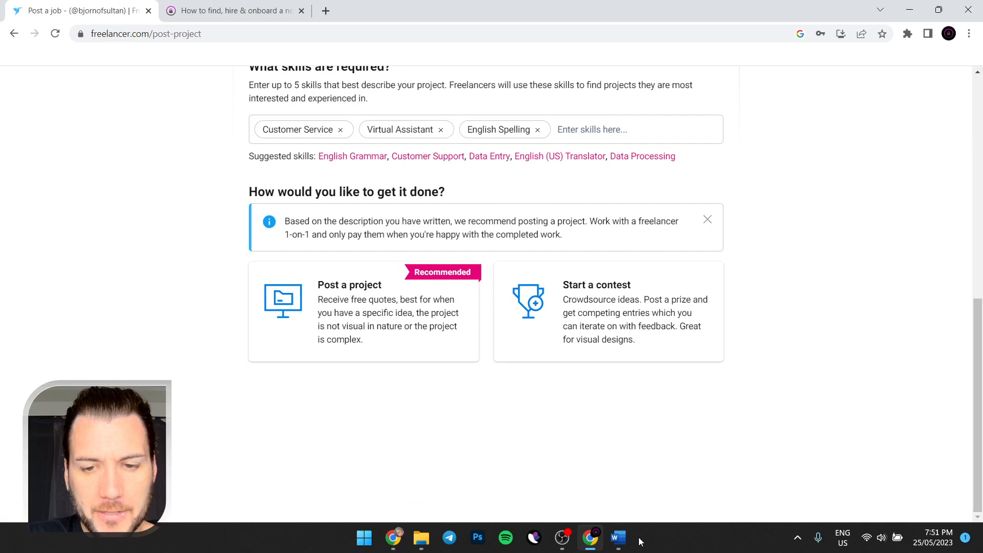
pyautogui.click(617, 537)
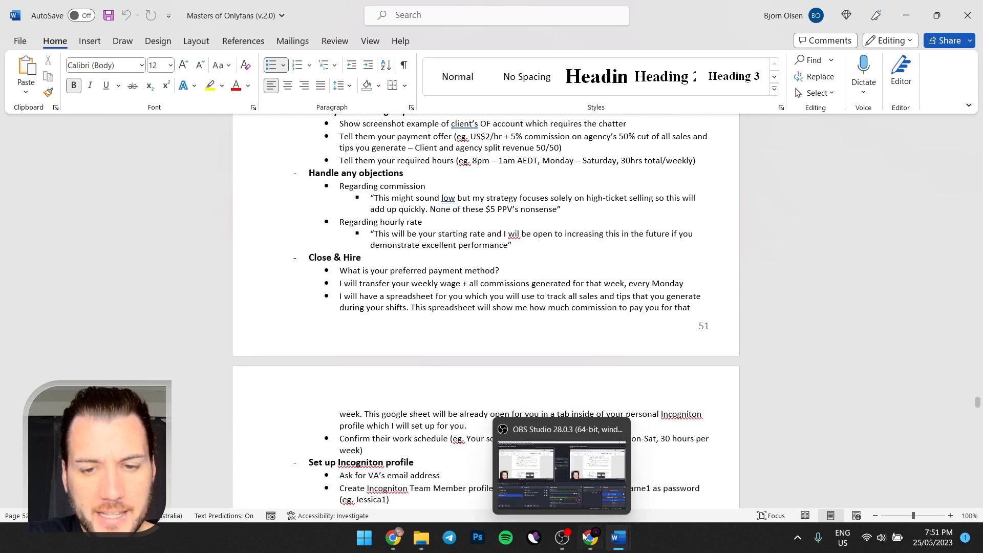
# Scroll through the Empire Forums VA hiring guide post with an onlinejobs.ph search tab open
pyautogui.click(587, 537)
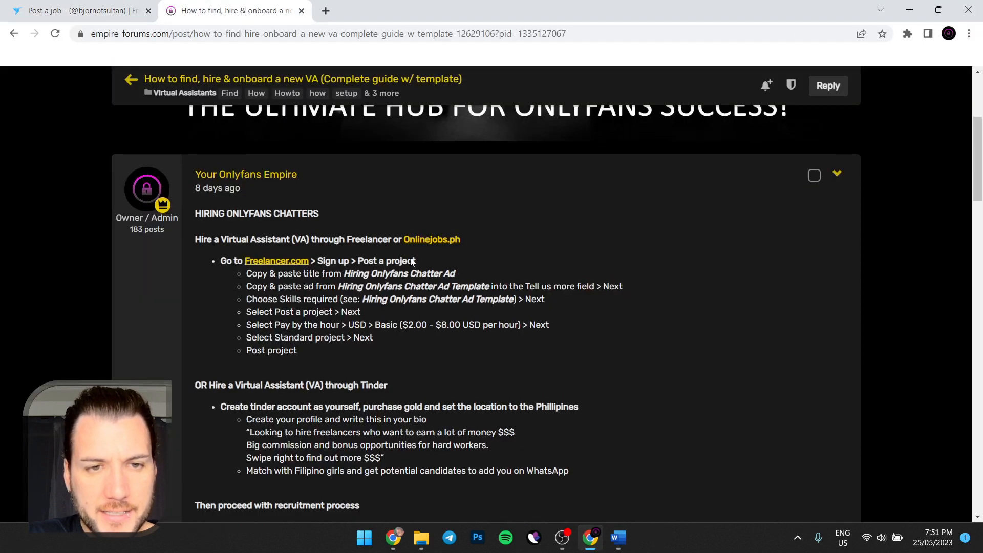
pyautogui.scroll(-3)
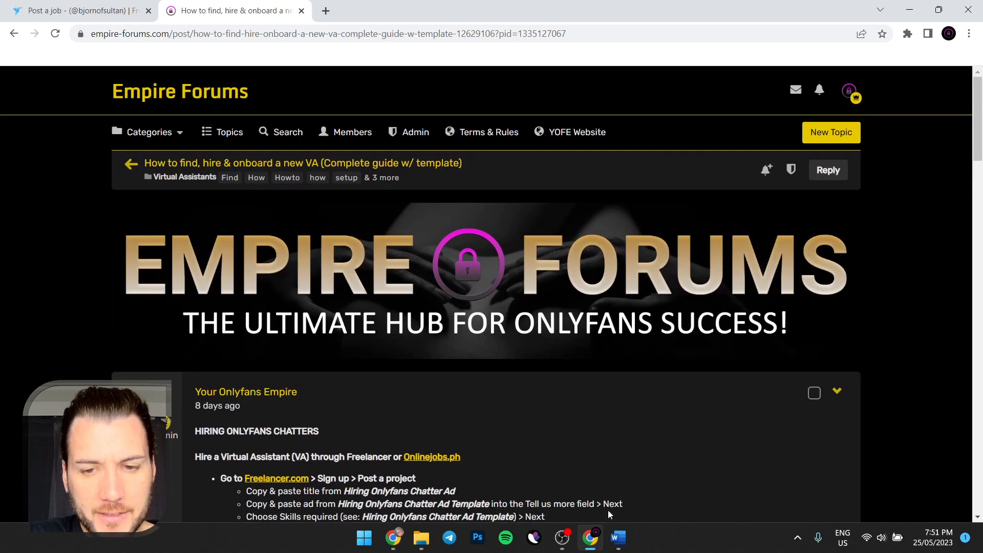
pyautogui.moveTo(618, 538)
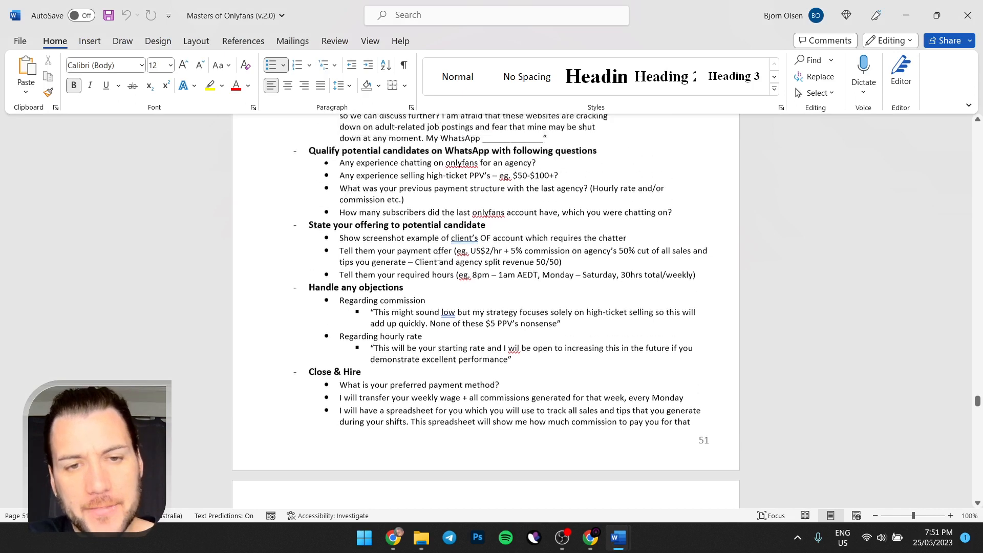
pyautogui.scroll(-3)
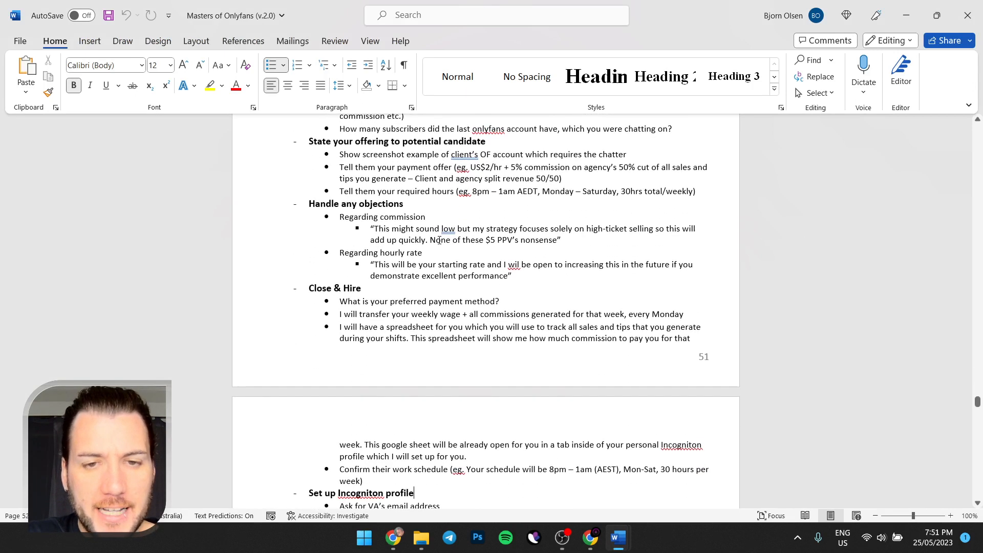
pyautogui.scroll(-3)
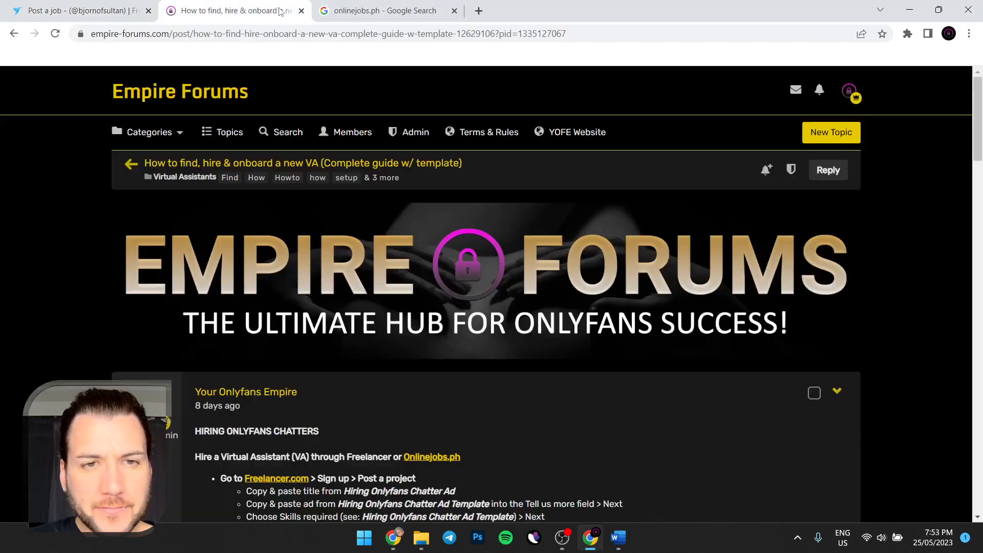
pyautogui.moveTo(576, 202)
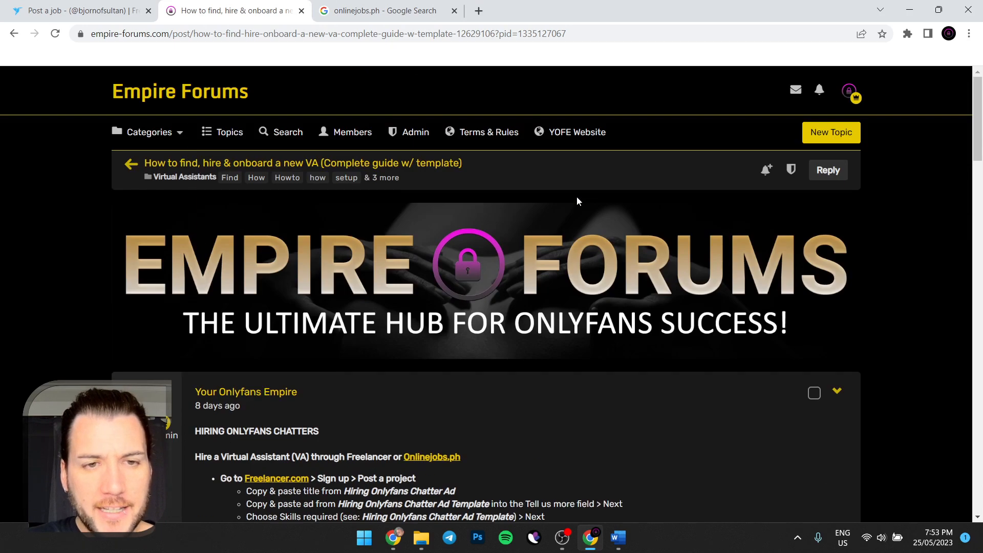
# Show the Categories overview listing Forum News, Administration & Banking and Model Management sections
pyautogui.click(149, 132)
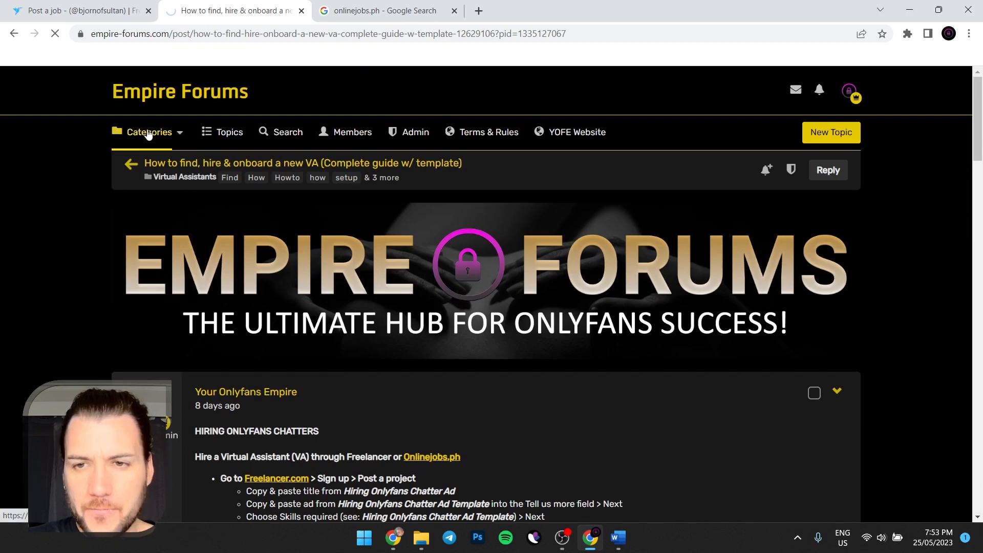
pyautogui.click(149, 132)
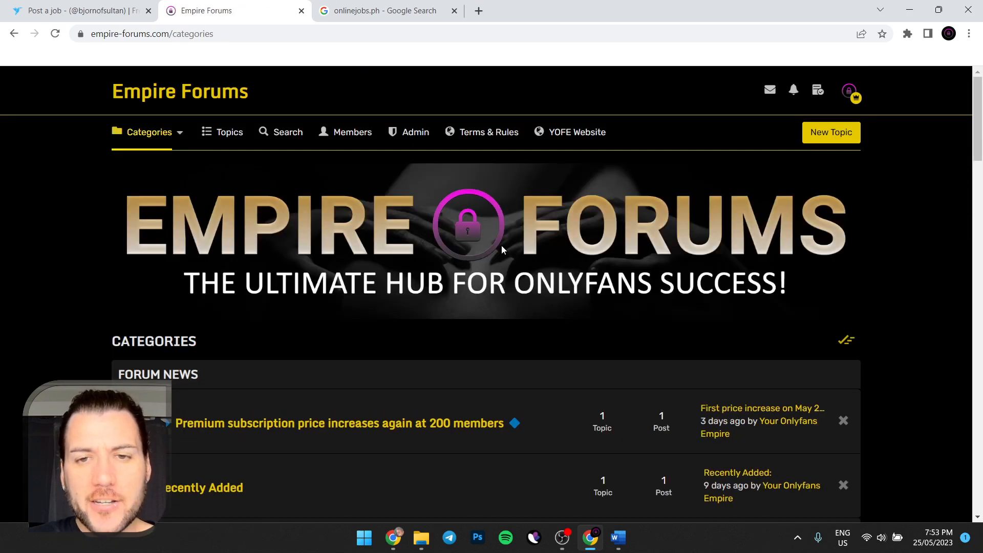
pyautogui.scroll(-3)
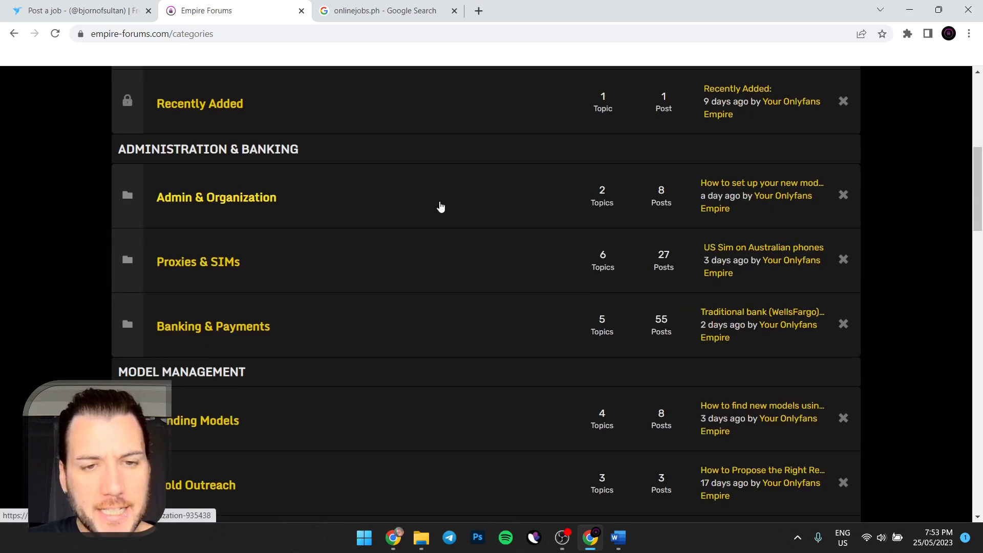
pyautogui.scroll(-3)
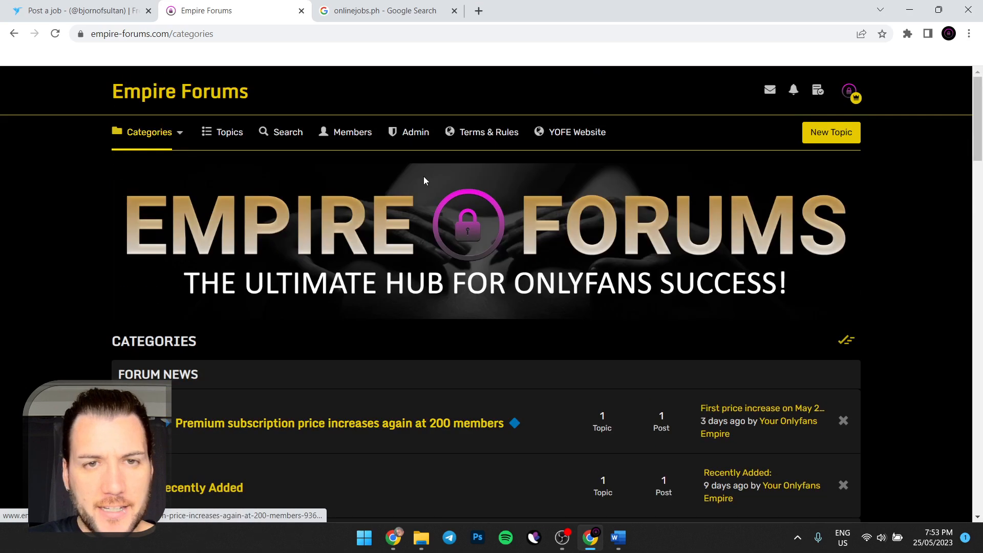
pyautogui.scroll(-3)
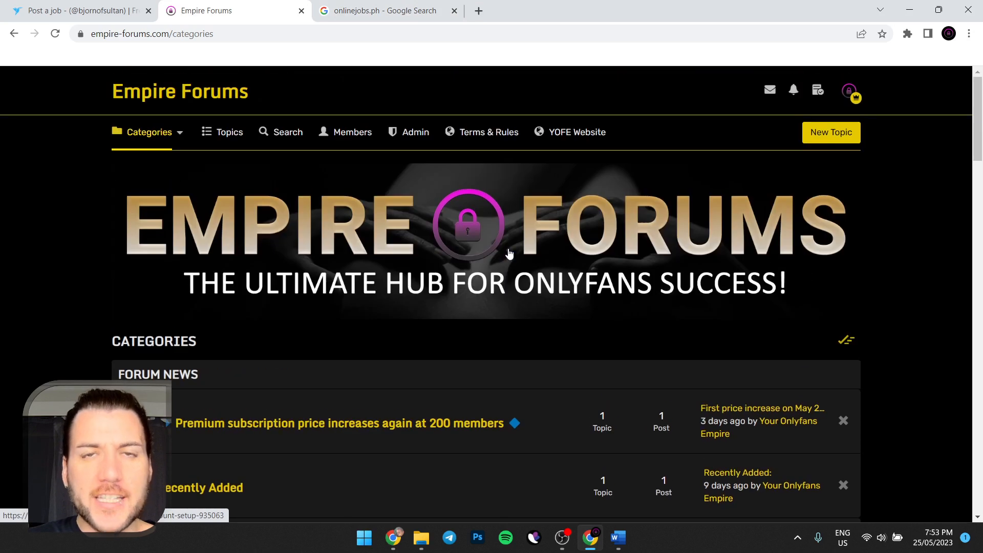
pyautogui.moveTo(460, 213)
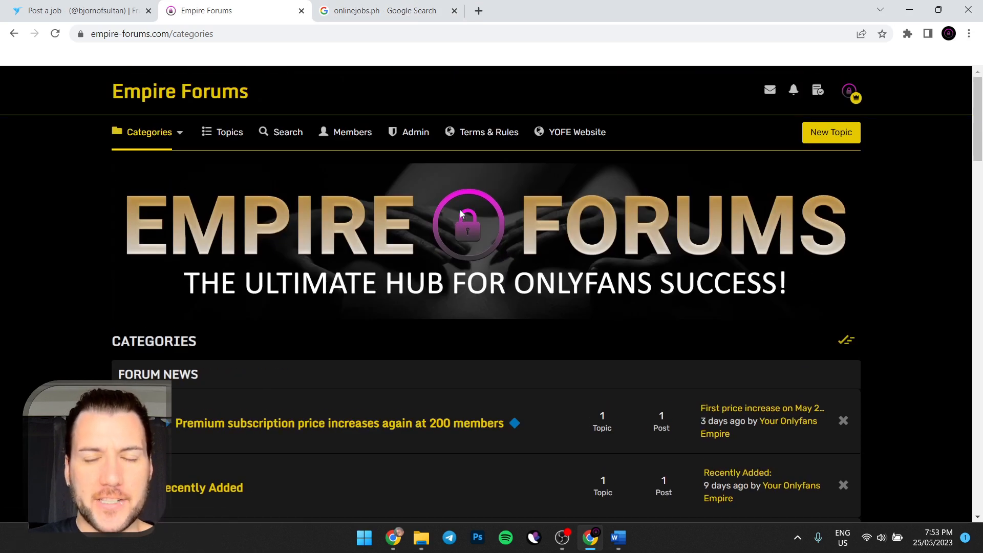